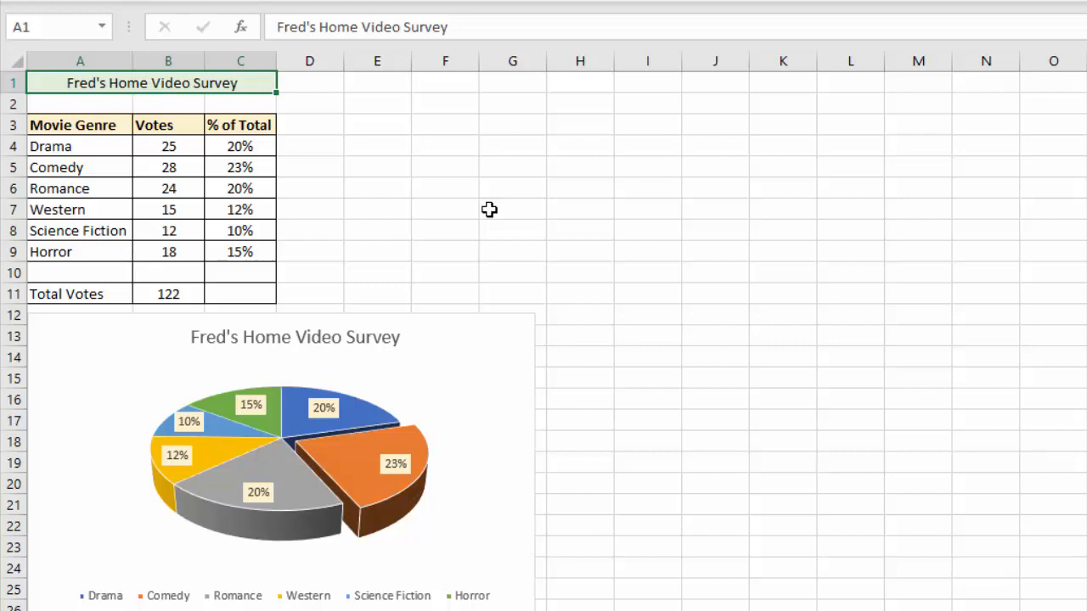
mouse_move(240, 146)
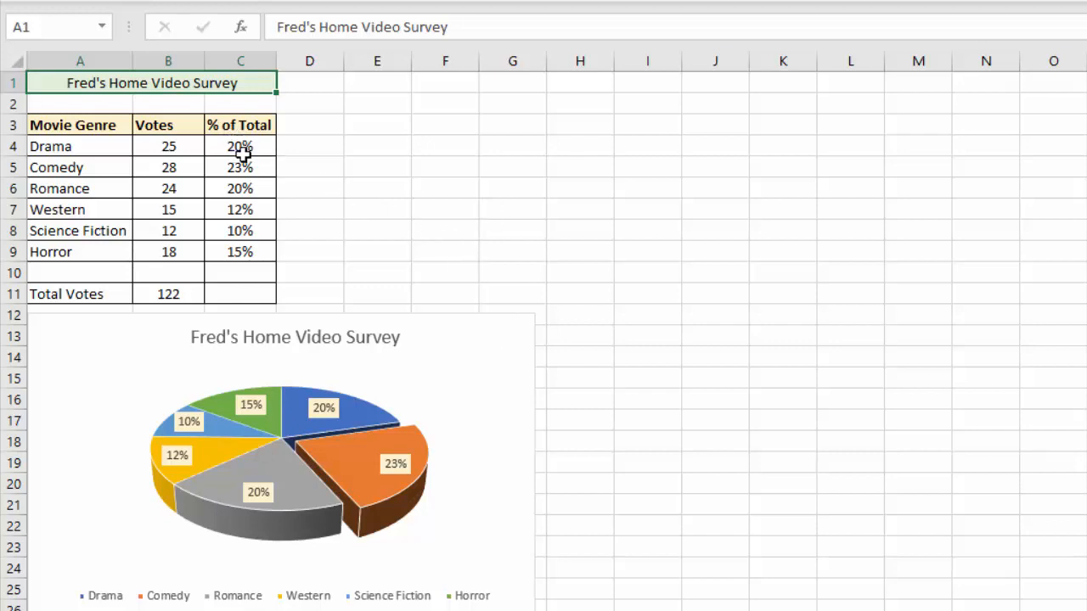
Step: Erase the genre names, votes, percentages and total from A4:C11, emptying the pie chart
left_click_drag(50, 146, 240, 273)
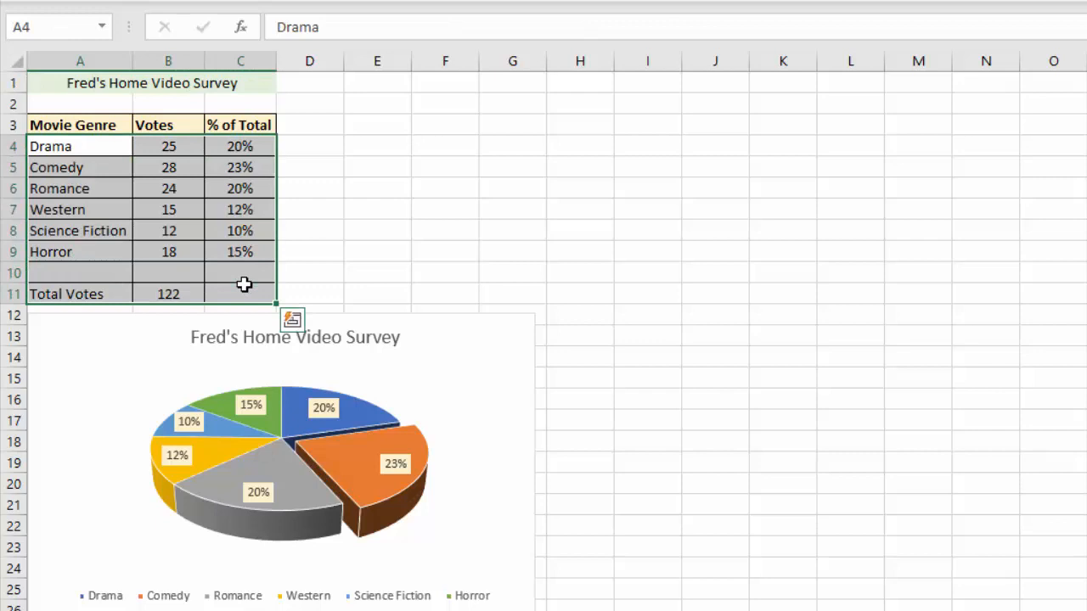
key("Delete")
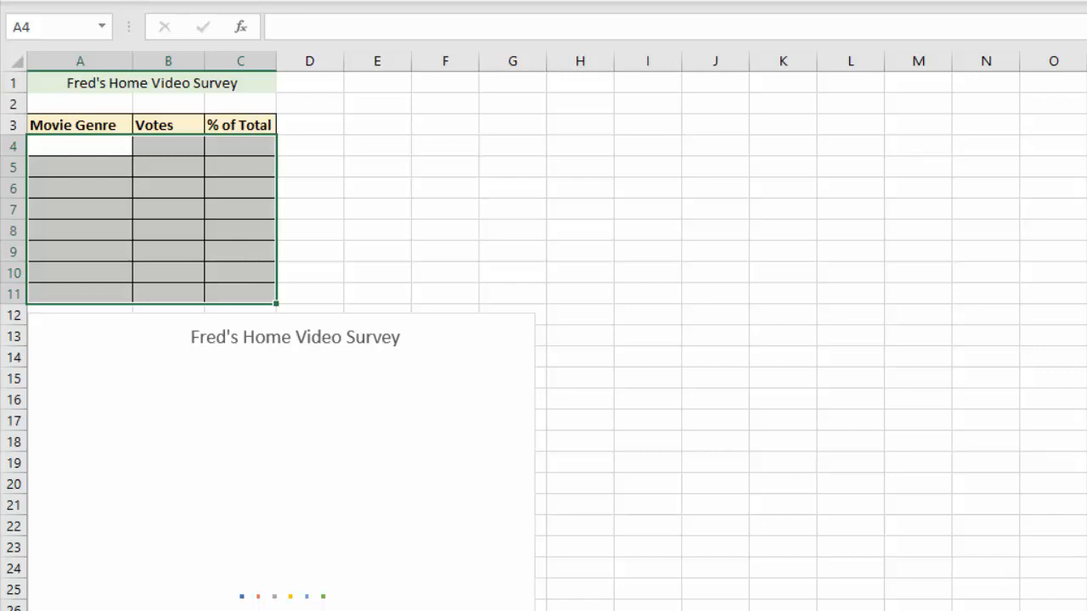
mouse_move(638, 225)
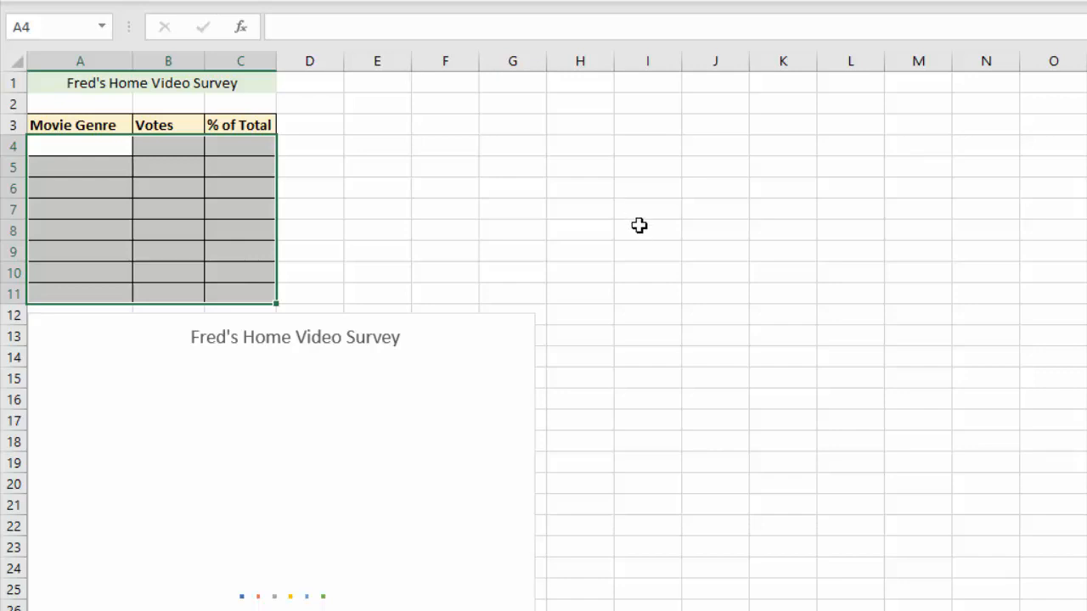
mouse_move(670, 284)
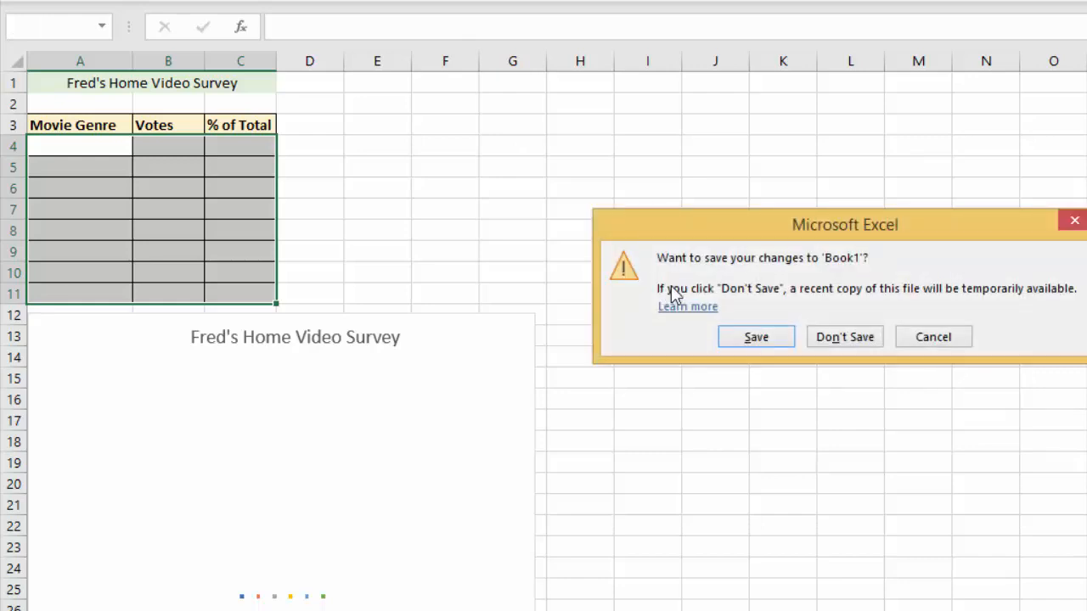
mouse_move(866, 308)
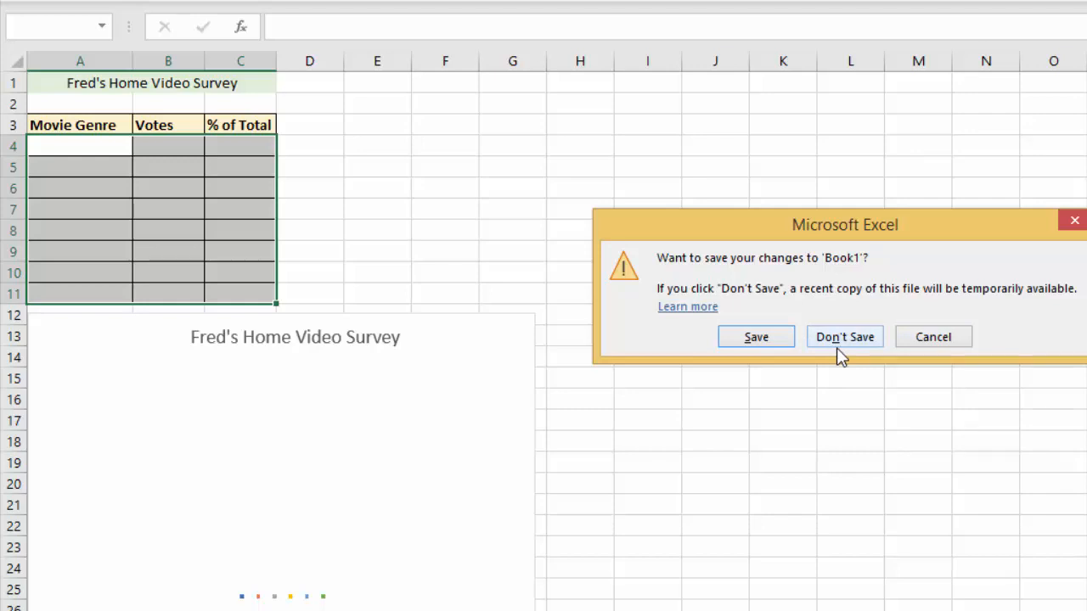
mouse_move(760, 282)
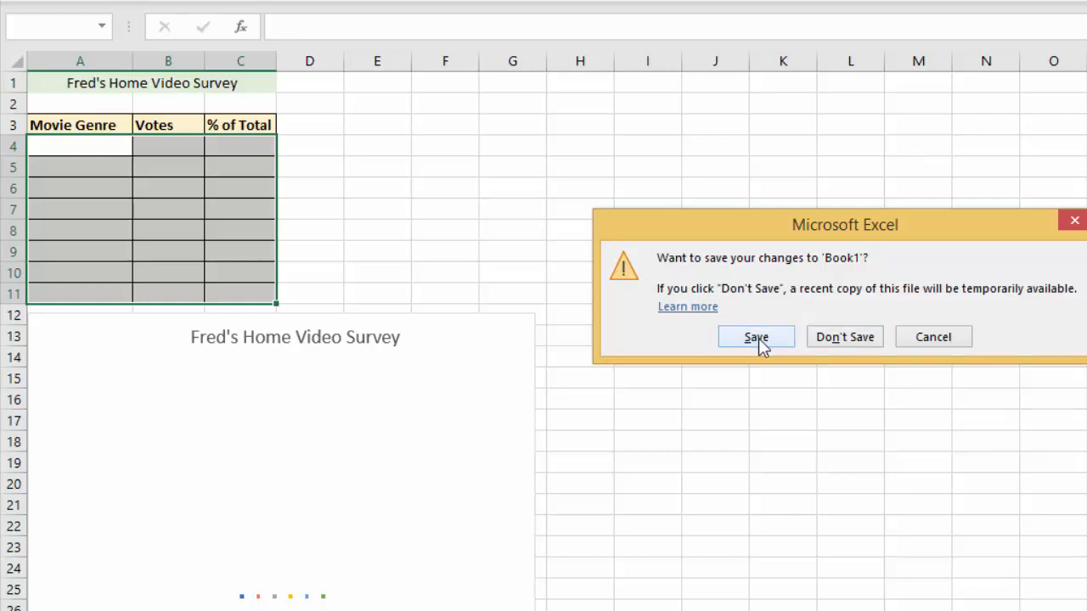
mouse_move(616, 157)
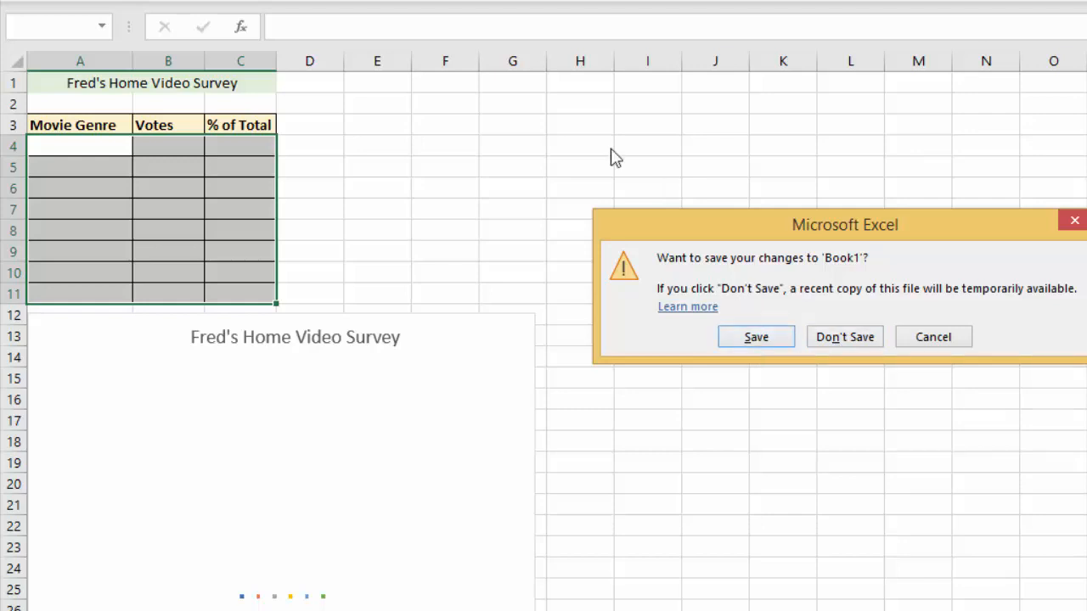
mouse_move(163, 457)
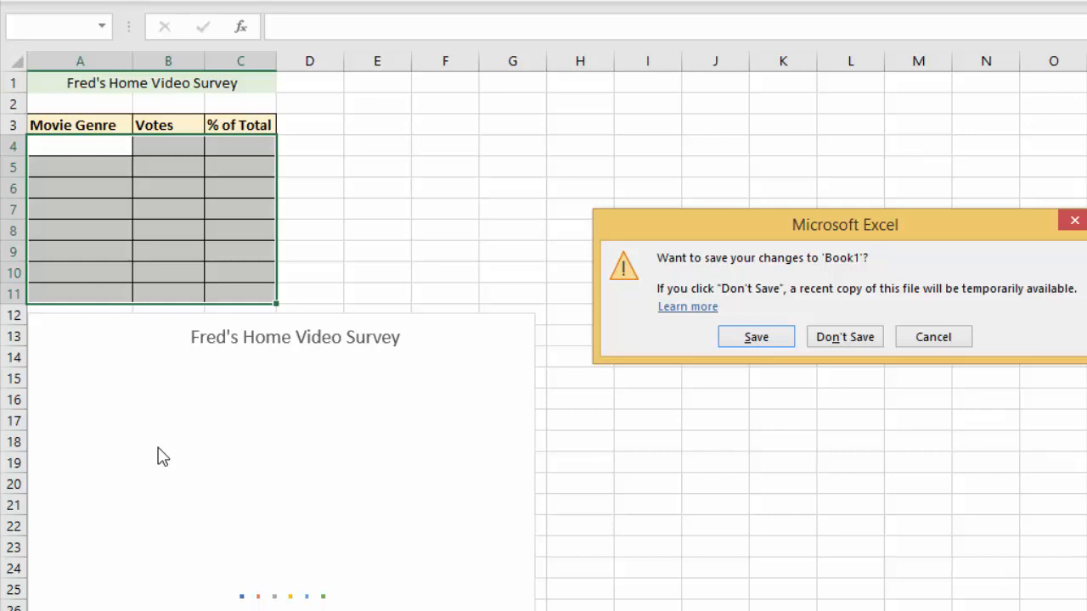
mouse_move(950, 356)
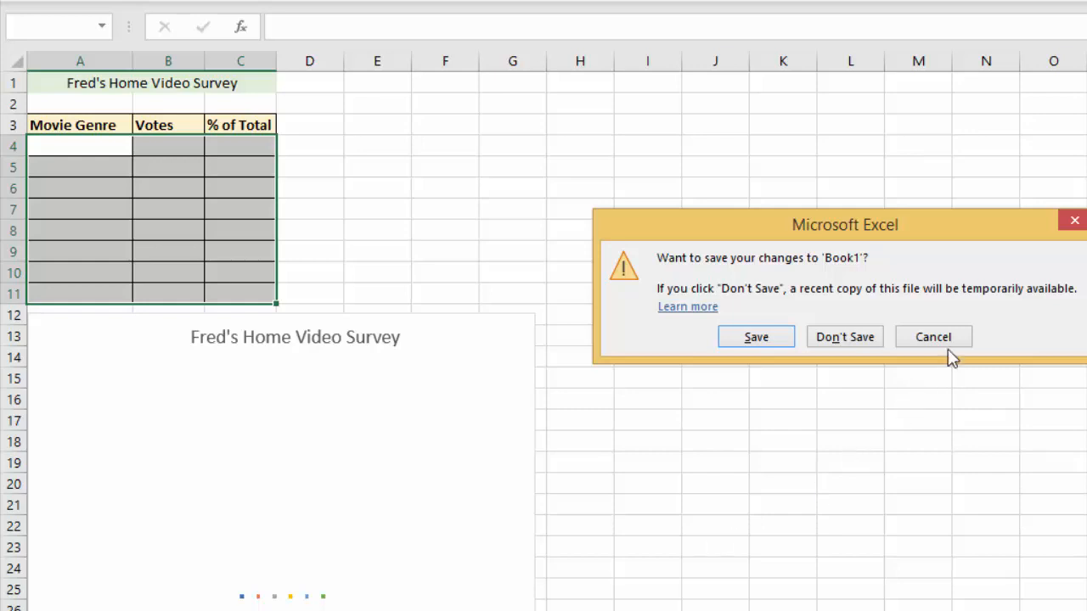
mouse_move(933, 337)
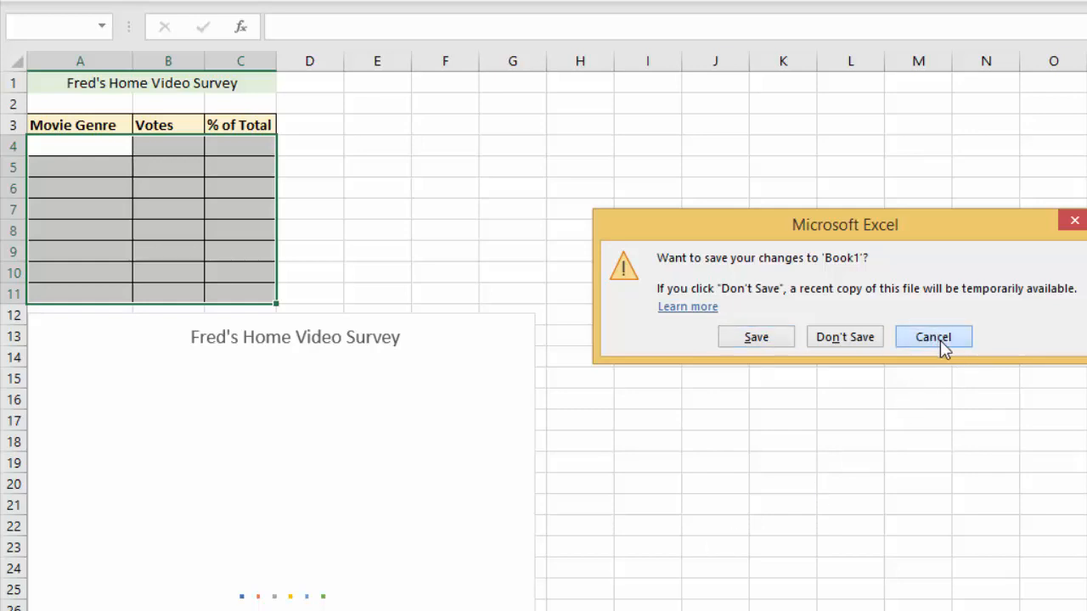
left_click(932, 336)
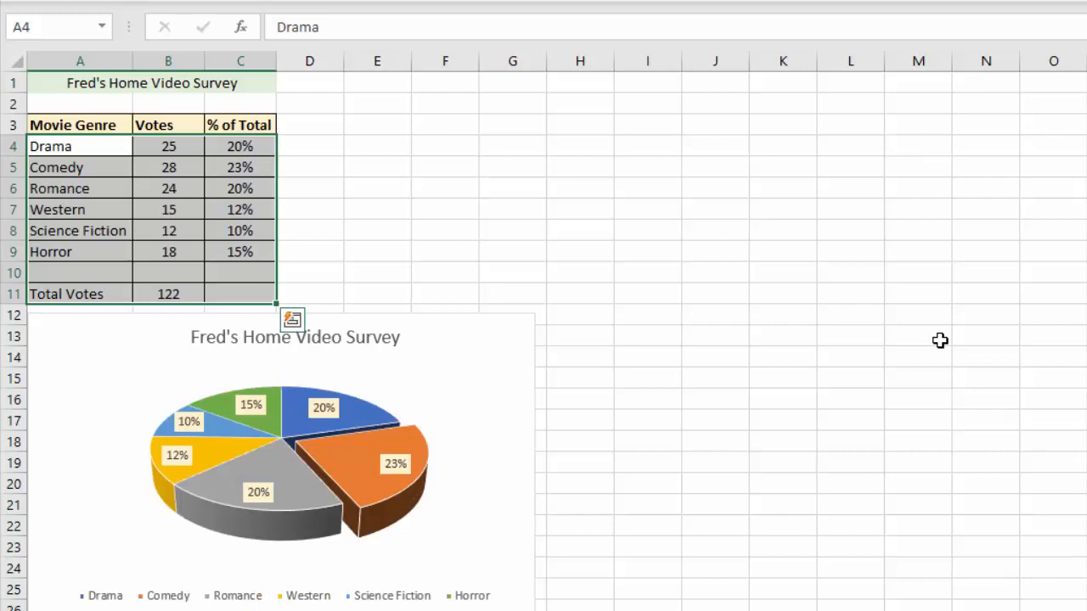
mouse_move(916, 287)
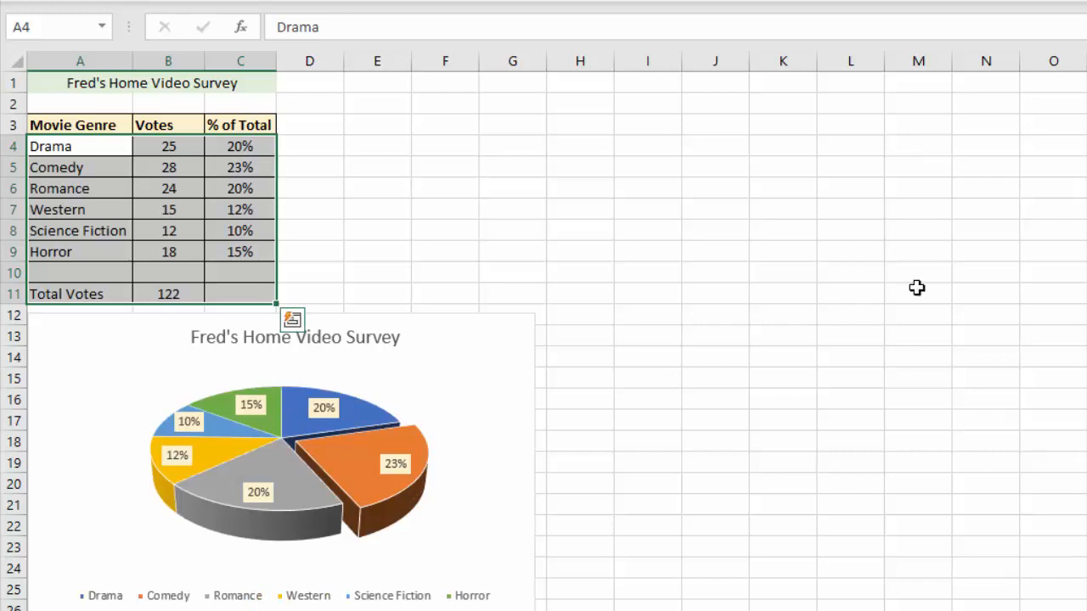
mouse_move(395, 167)
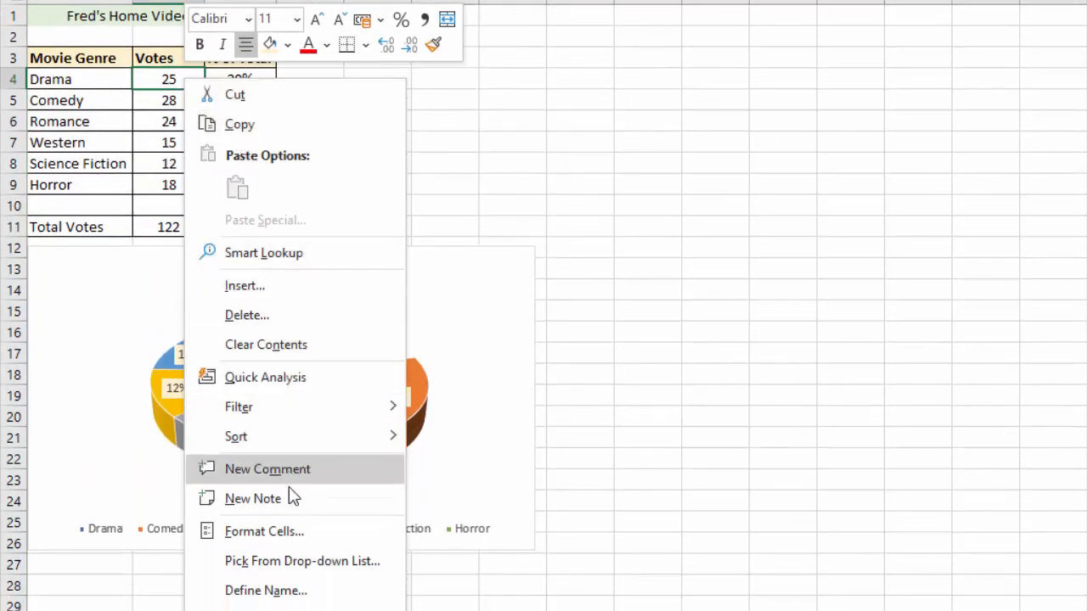
left_click(263, 531)
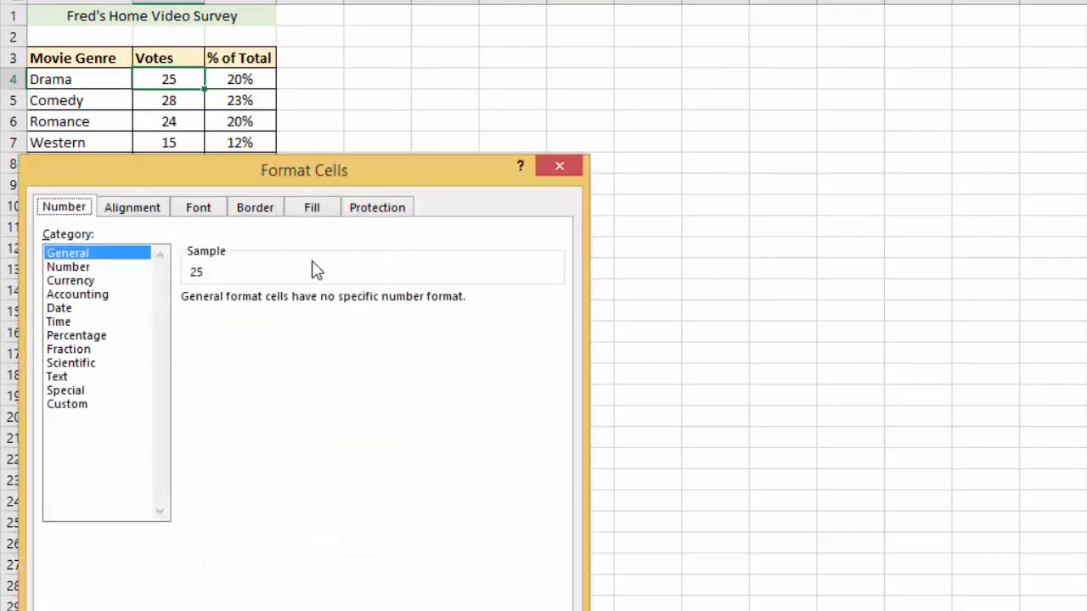
left_click_drag(304, 170, 518, 28)
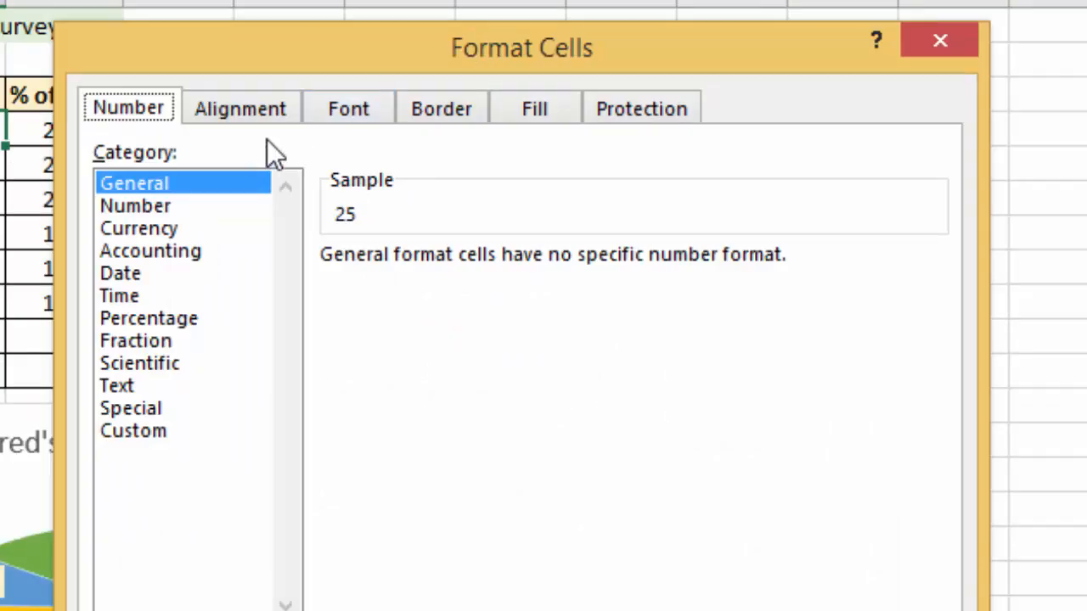
mouse_move(641, 109)
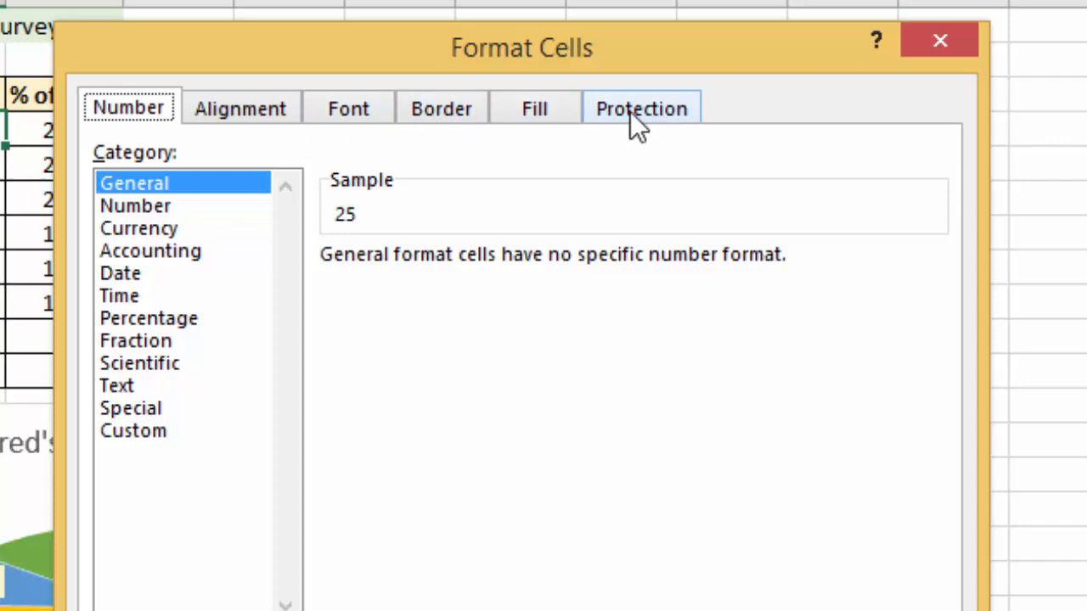
left_click(641, 107)
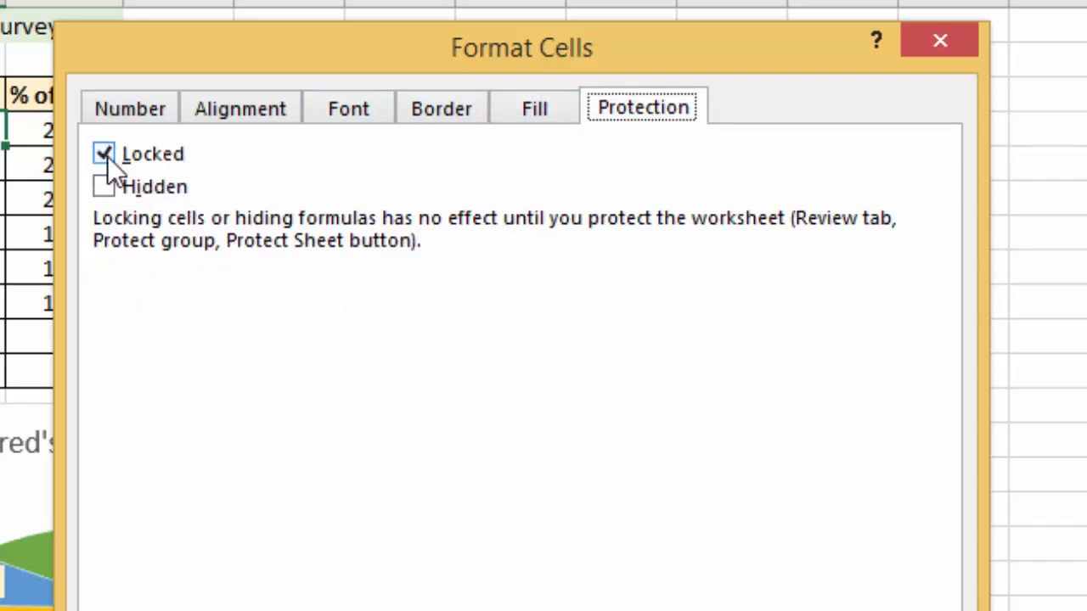
left_click(103, 153)
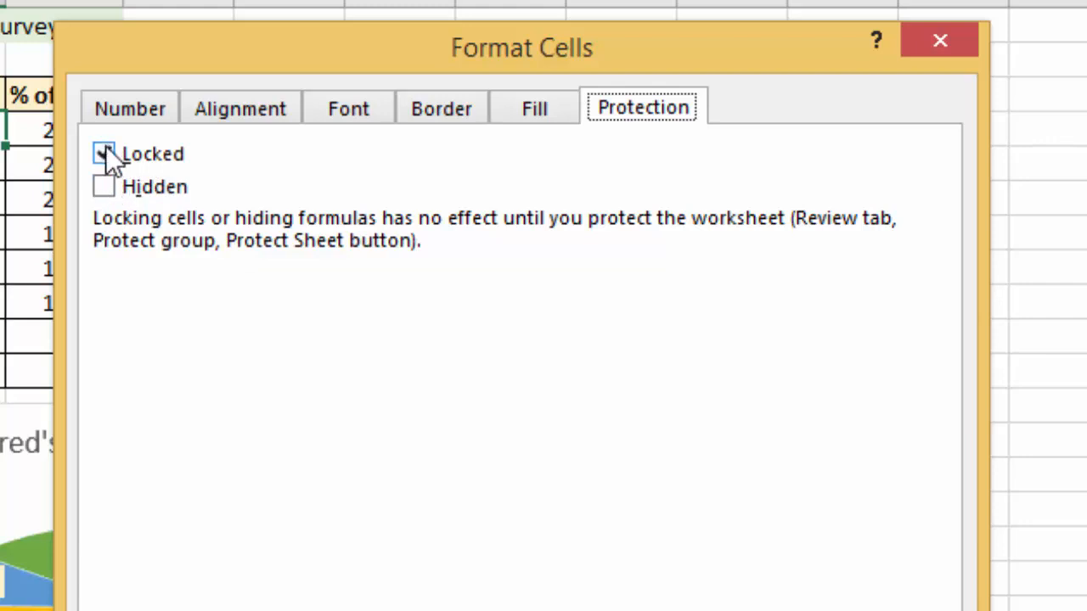
left_click(103, 153)
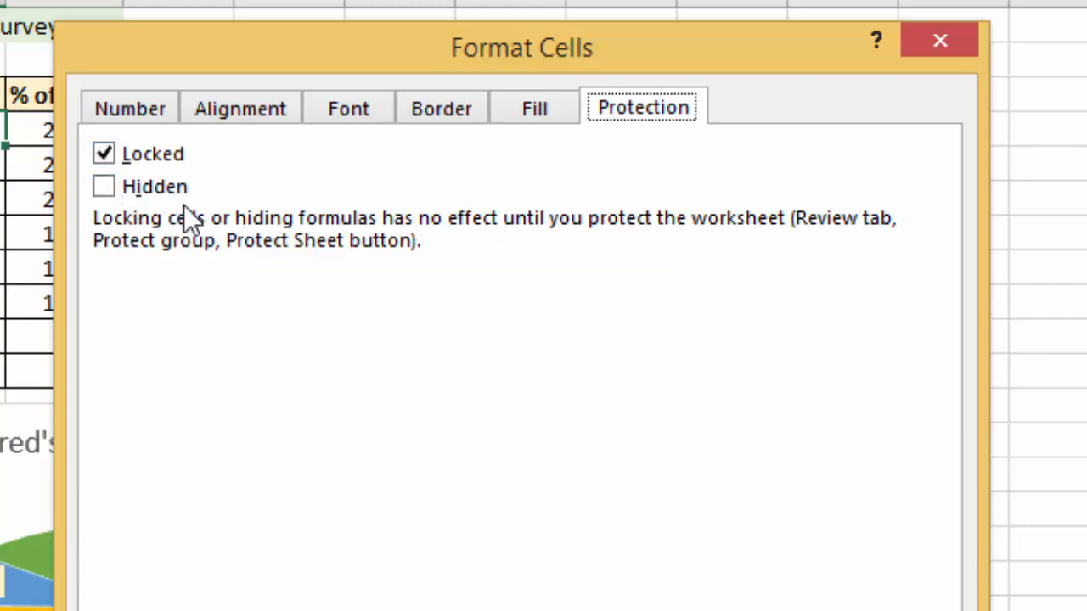
mouse_move(93, 145)
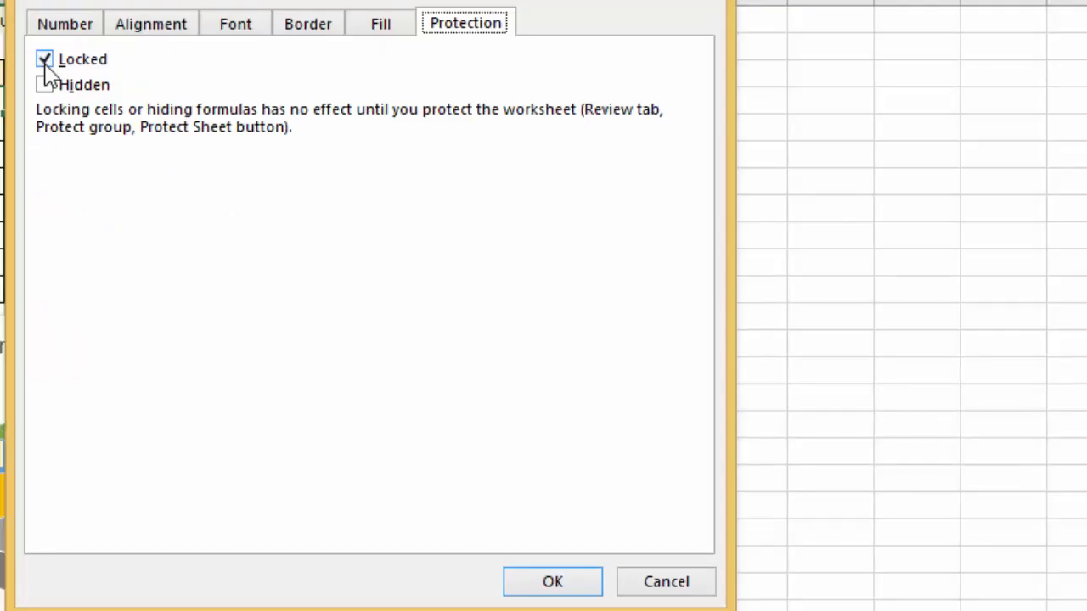
left_click(44, 59)
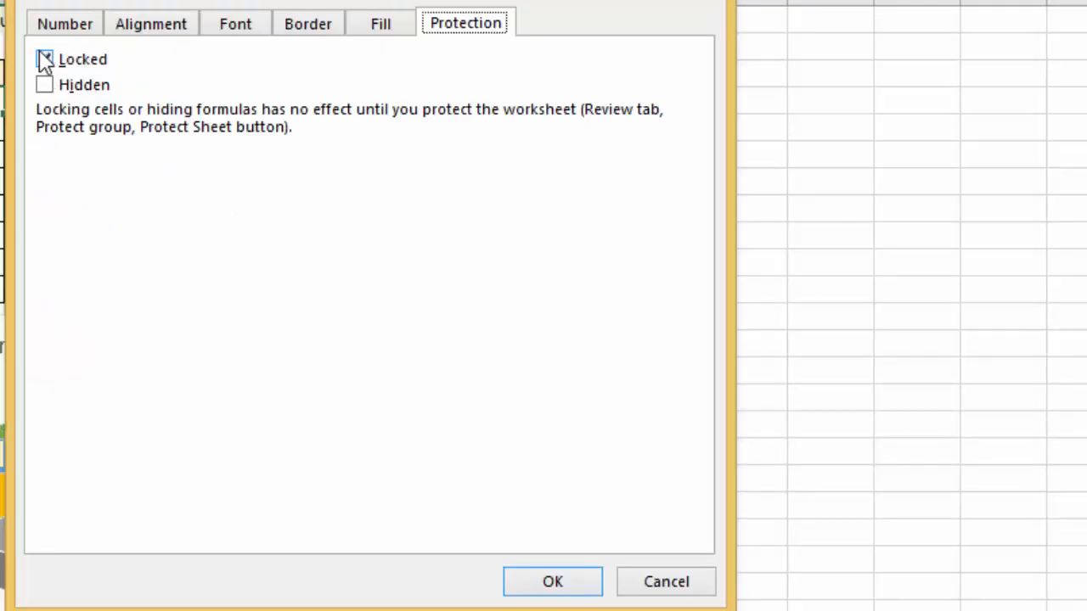
left_click(44, 59)
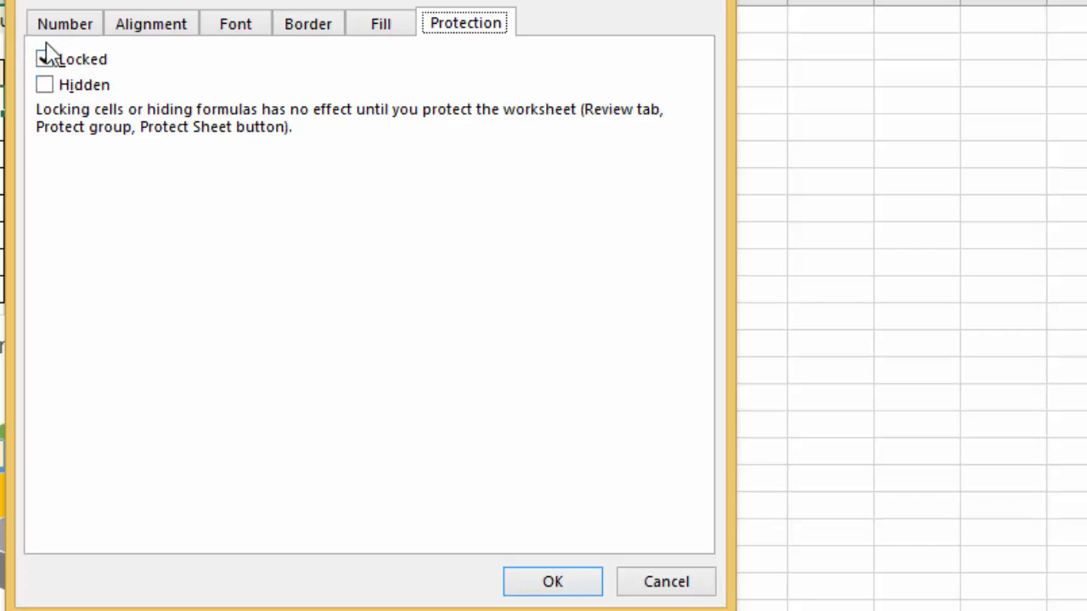
left_click(44, 58)
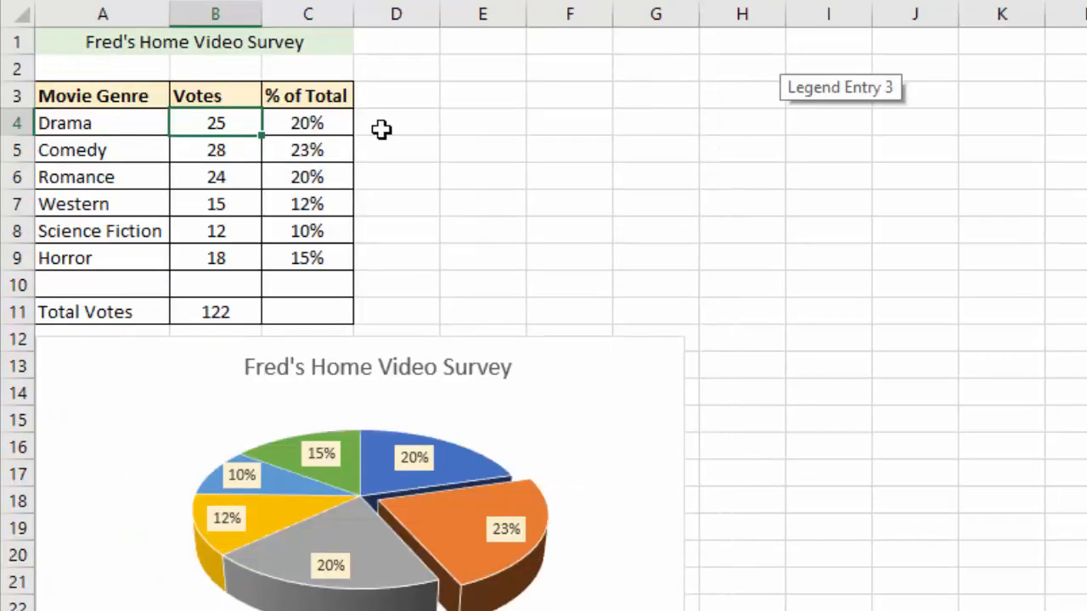
mouse_move(371, 132)
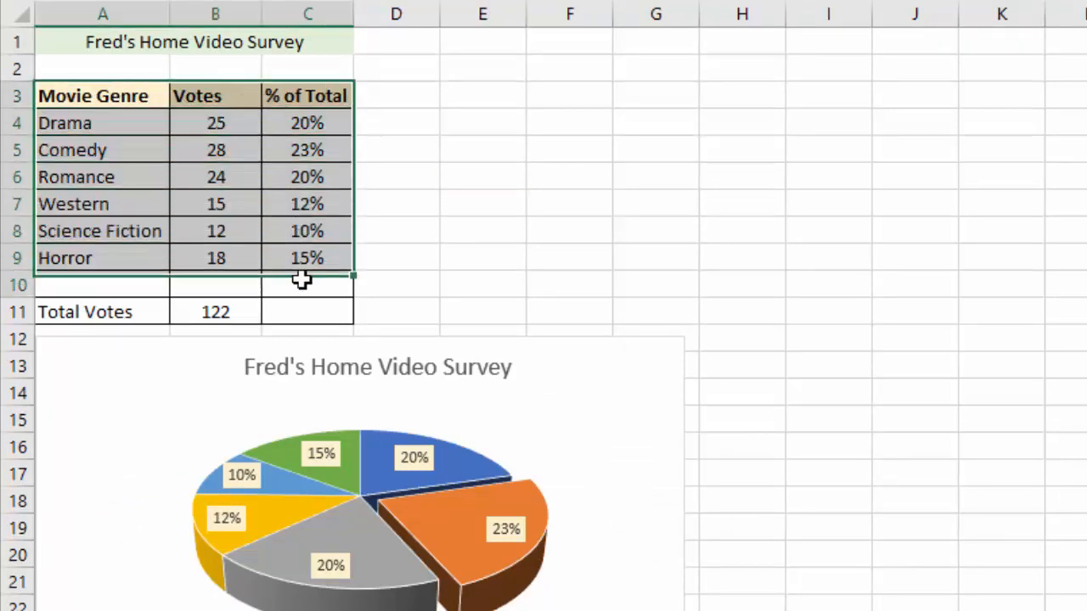
Step: Clear the Locked setting for the survey table cells through the total row
right_click(302, 280)
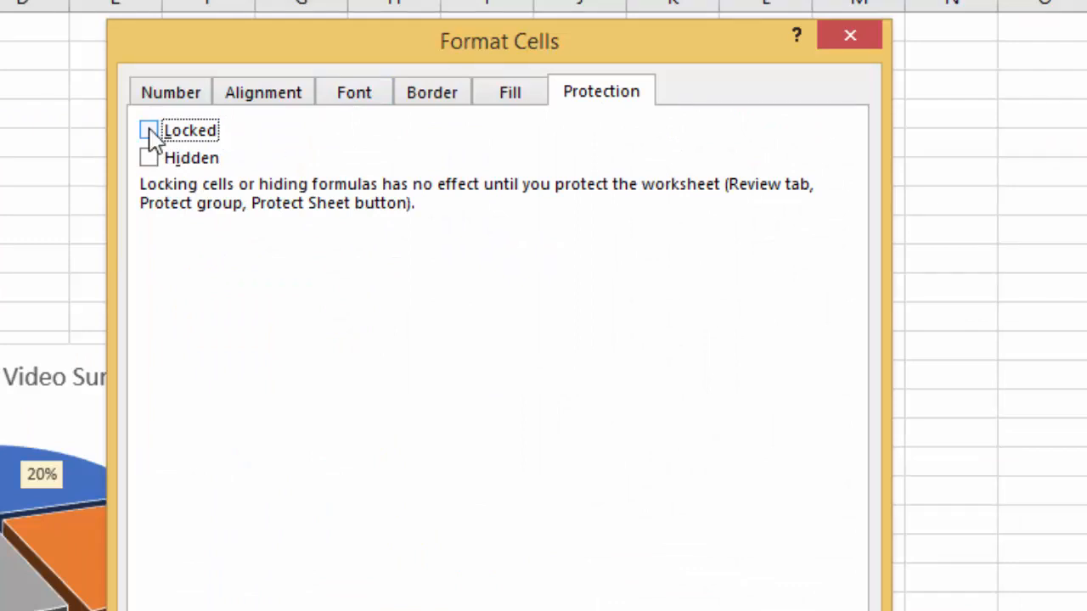
left_click(148, 129)
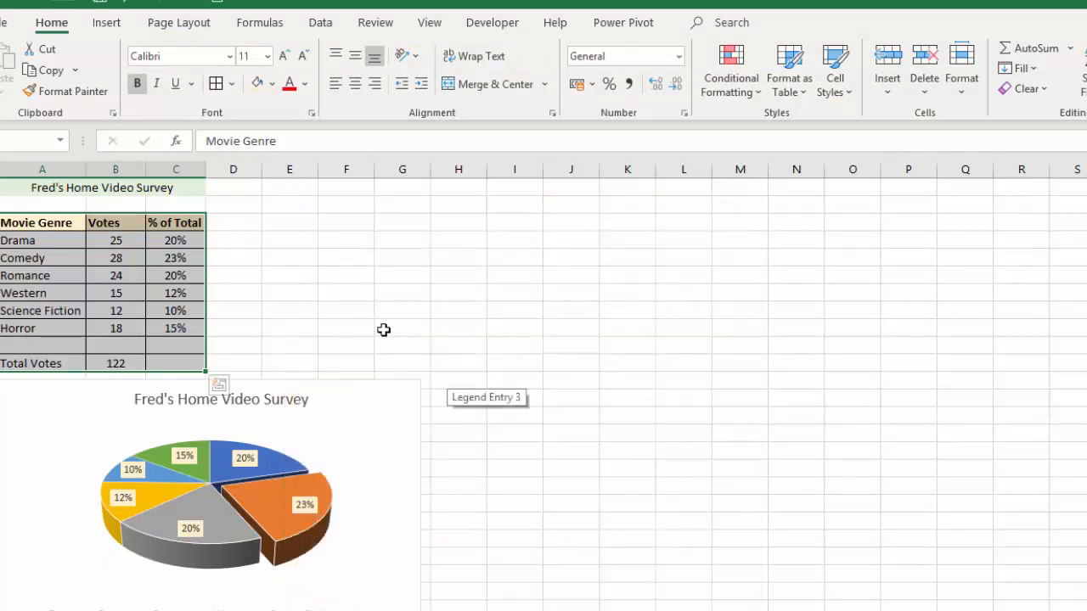
Step: Deselect the table and bring up Protect Sheet from the Review ribbon
left_click(232, 239)
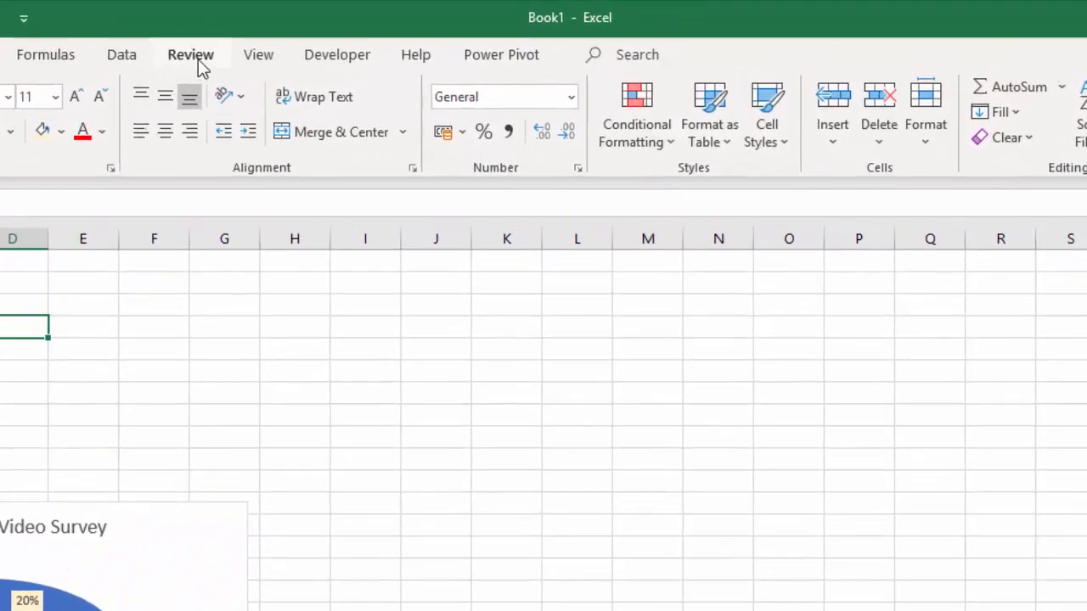
left_click(190, 54)
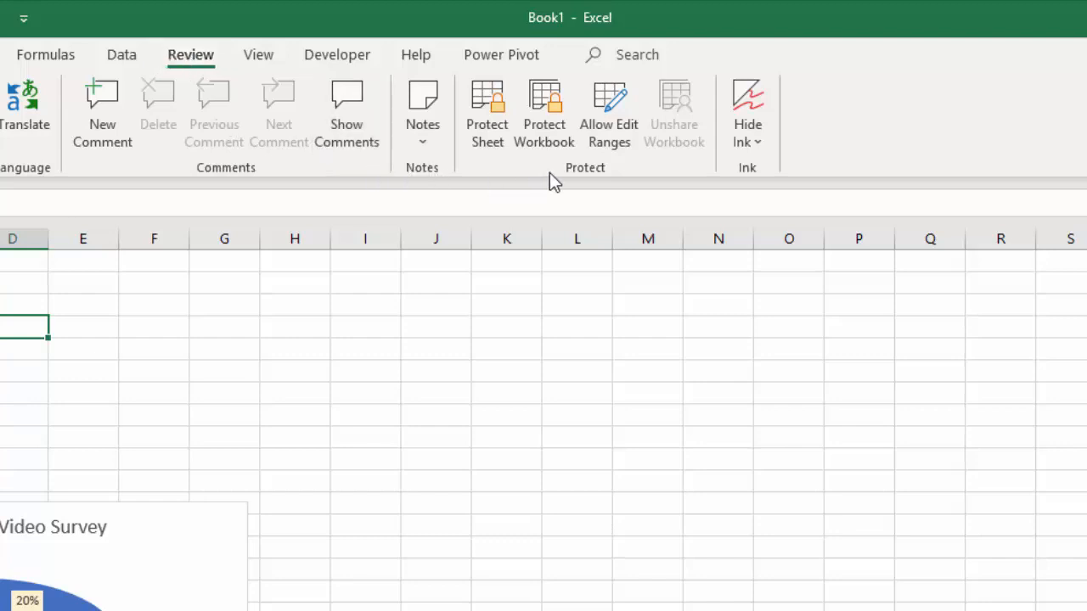
mouse_move(488, 115)
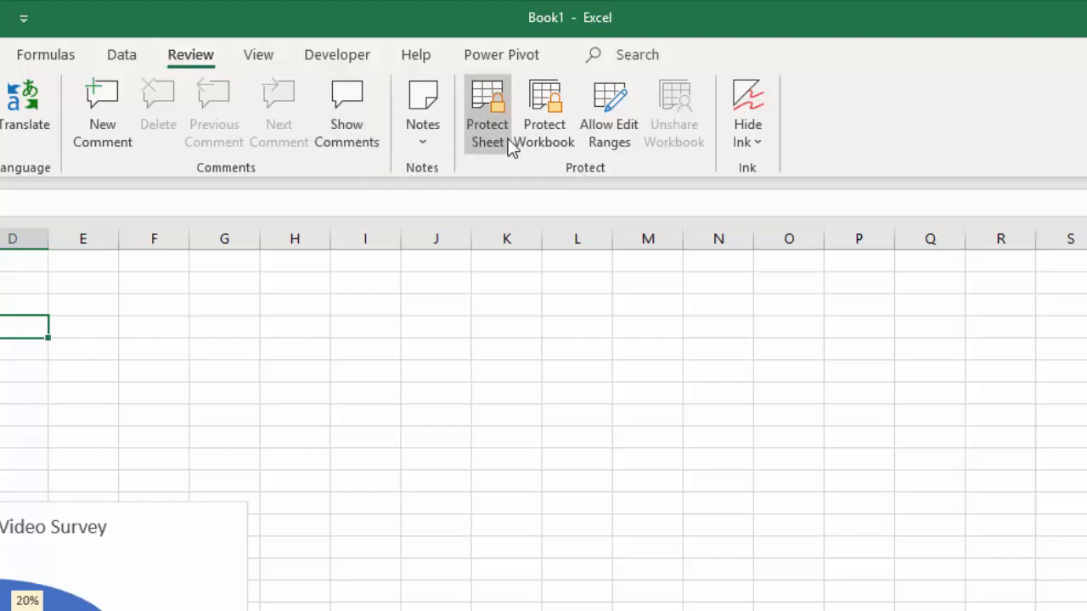
mouse_move(487, 102)
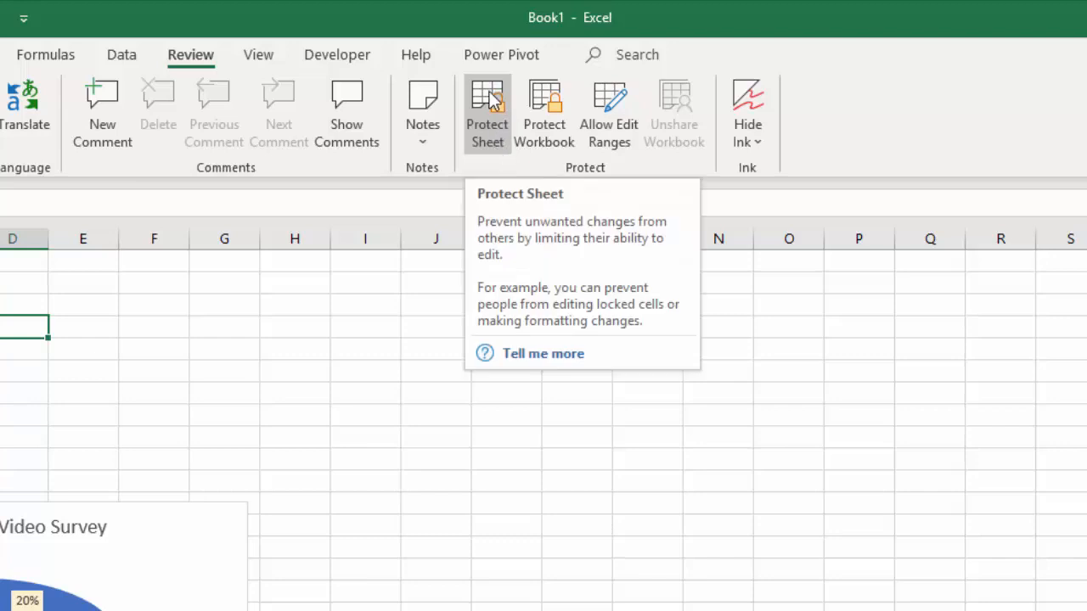
left_click(486, 113)
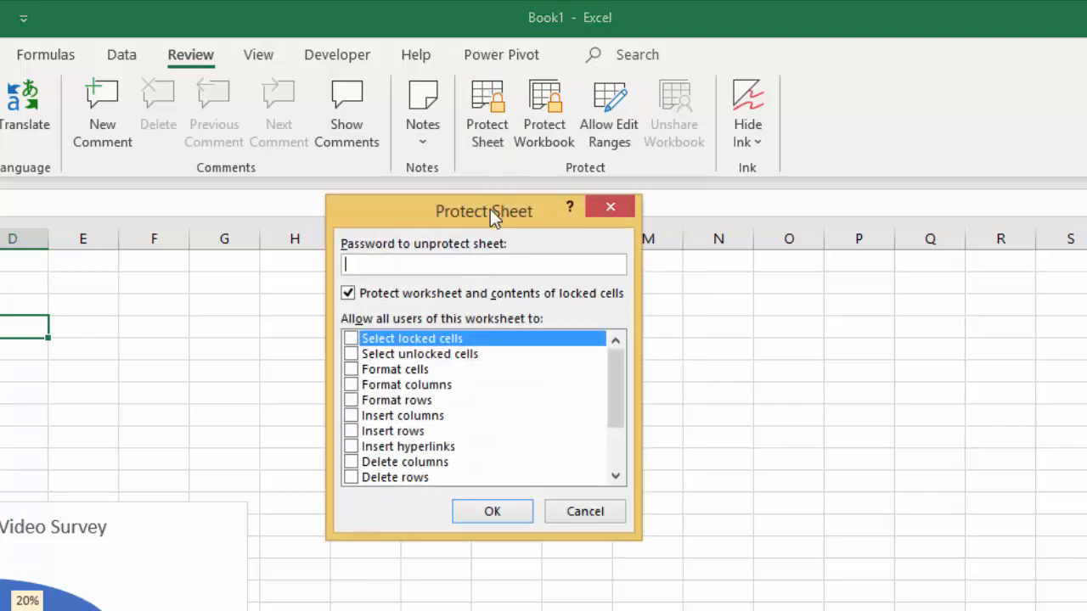
Step: Protect the worksheet with no password and every user permission left unchecked
left_click_drag(484, 211, 422, 257)
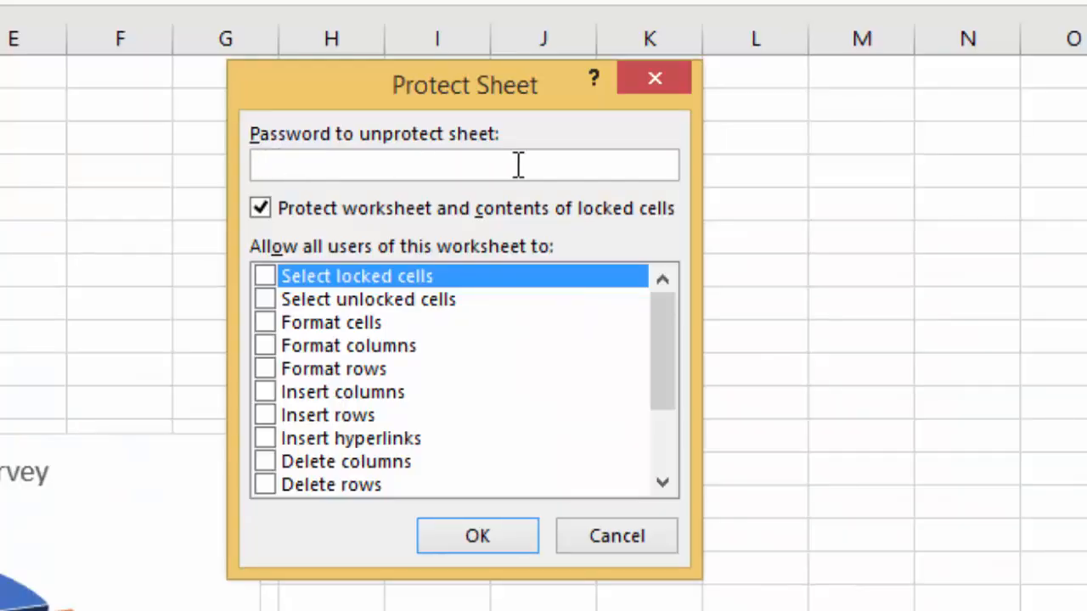
mouse_move(242, 220)
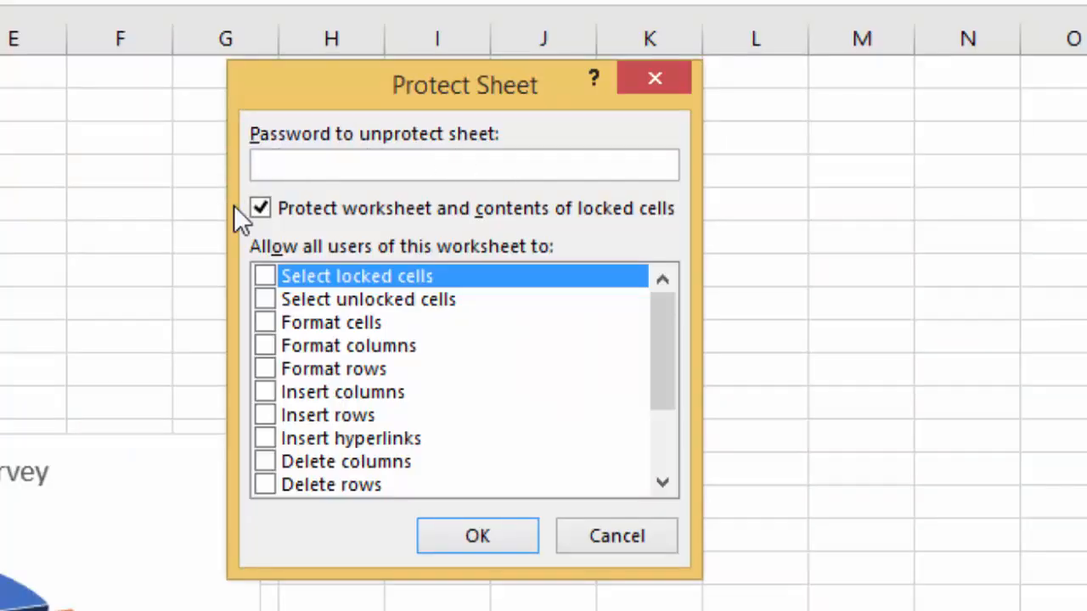
left_click(464, 164)
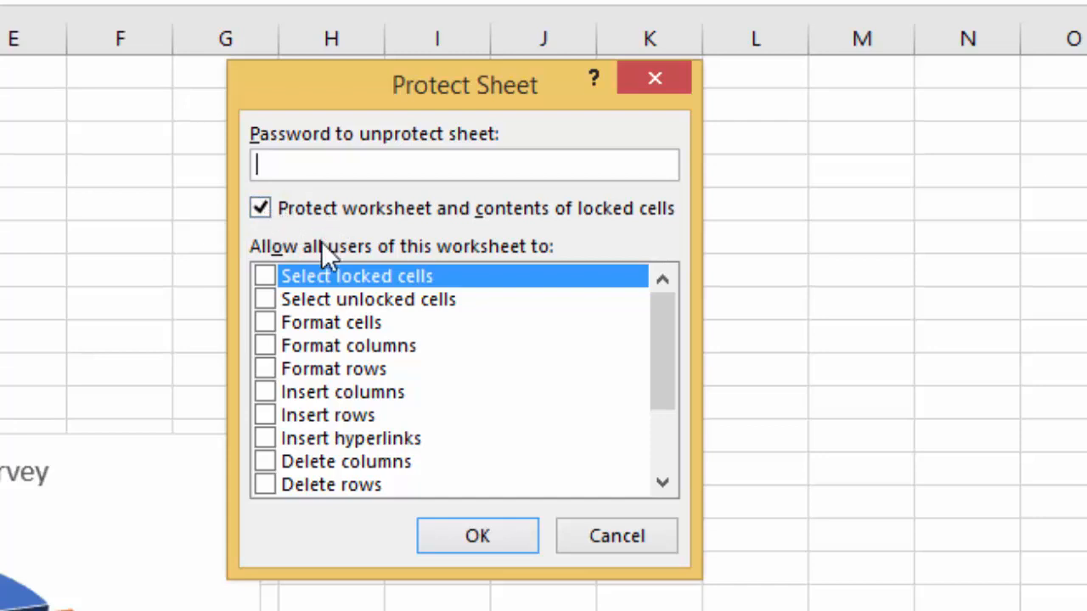
mouse_move(354, 284)
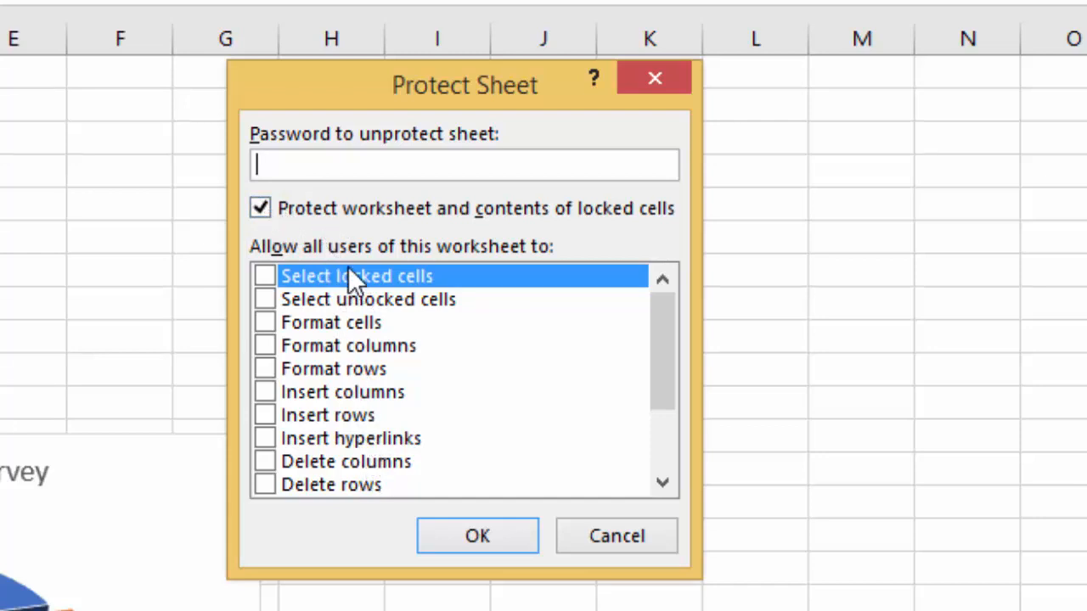
mouse_move(314, 288)
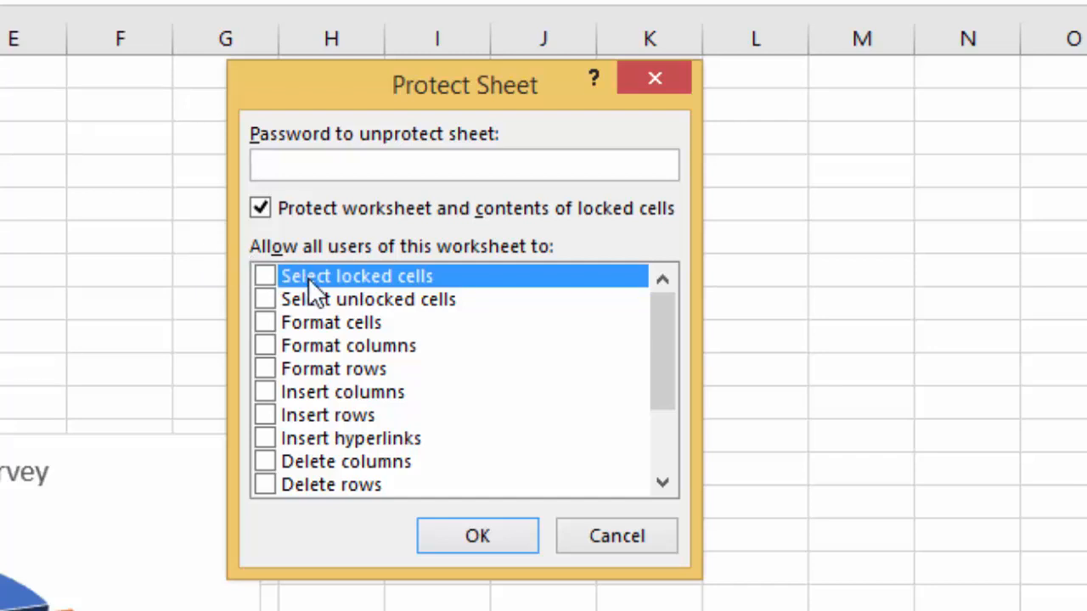
mouse_move(267, 267)
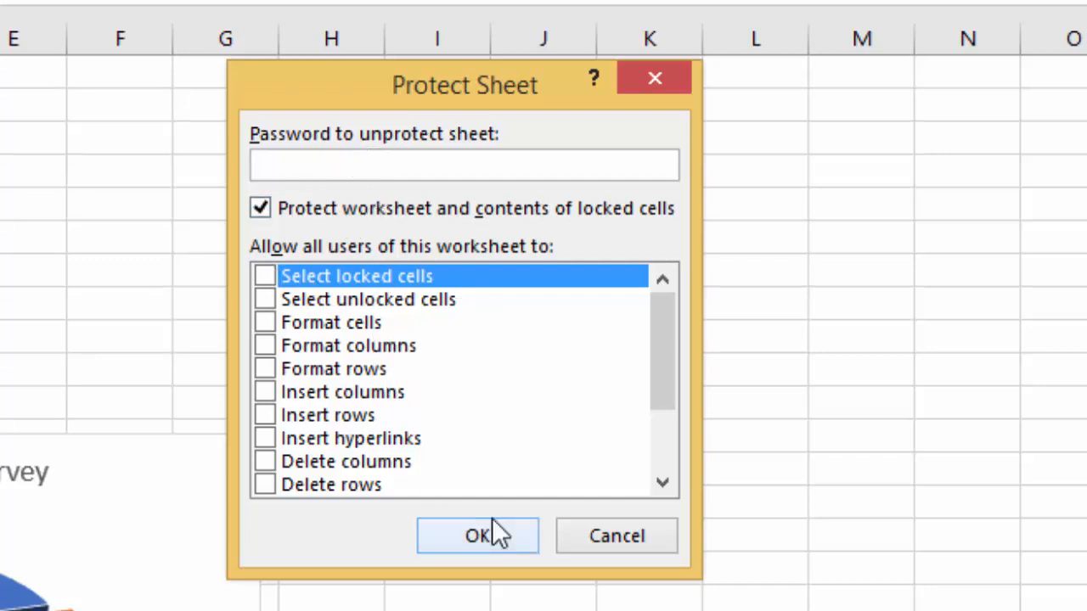
left_click(477, 535)
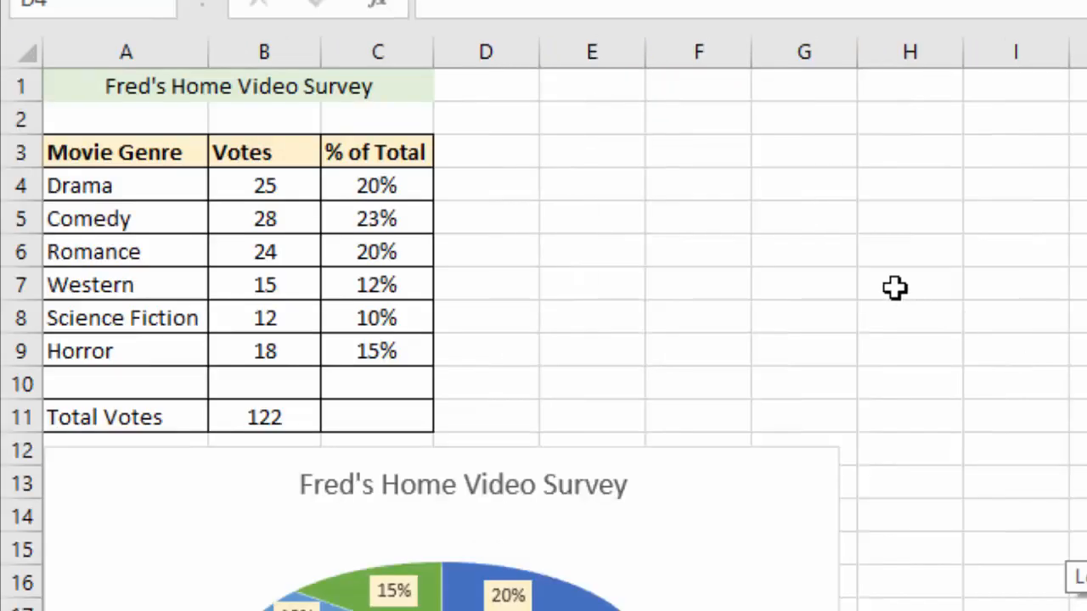
mouse_move(526, 261)
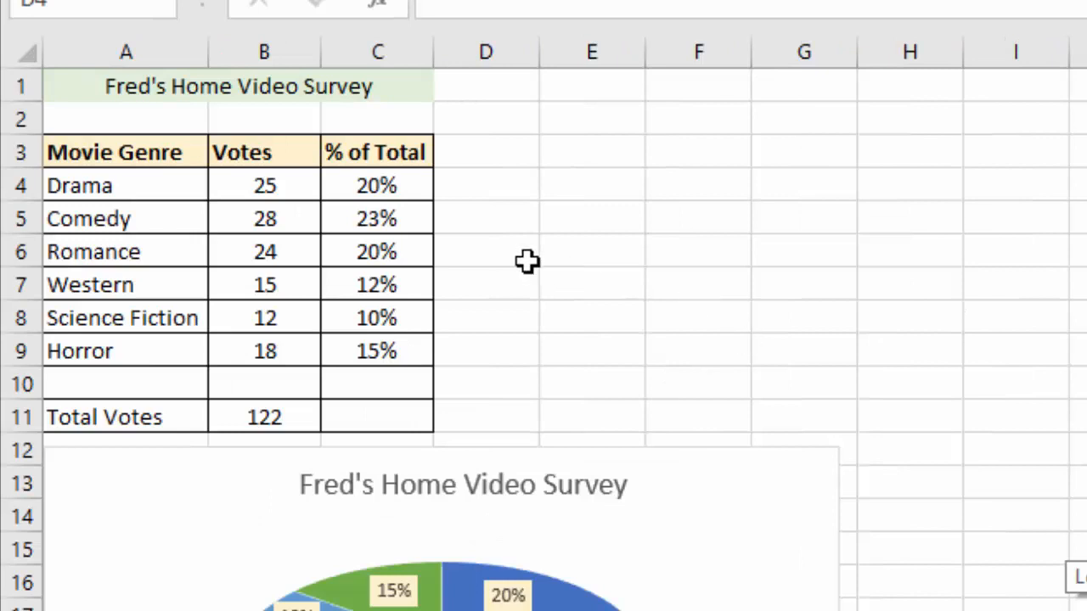
mouse_move(322, 197)
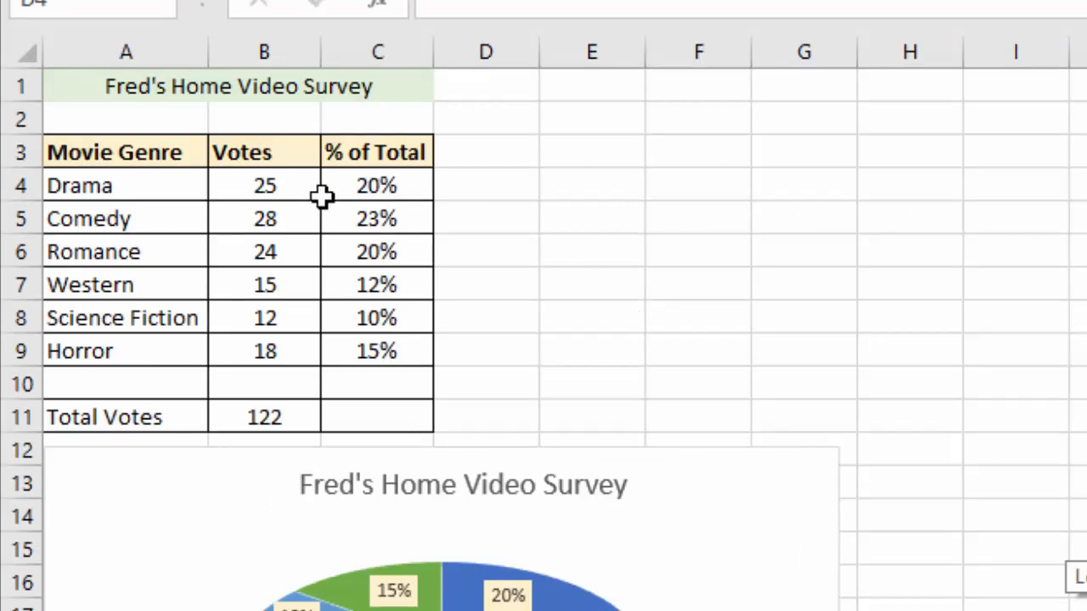
mouse_move(133, 195)
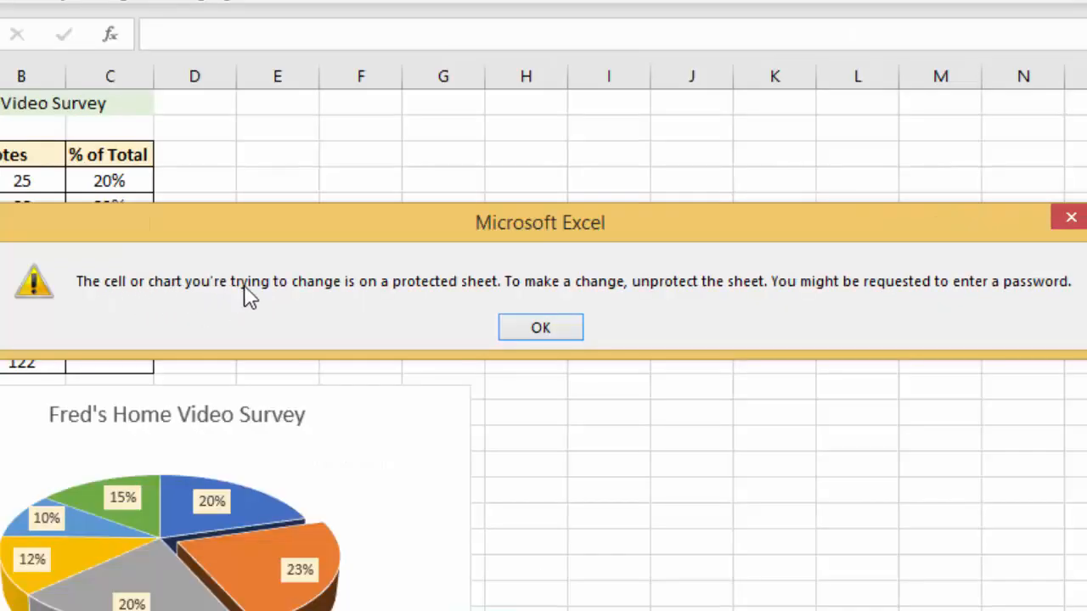
mouse_move(488, 306)
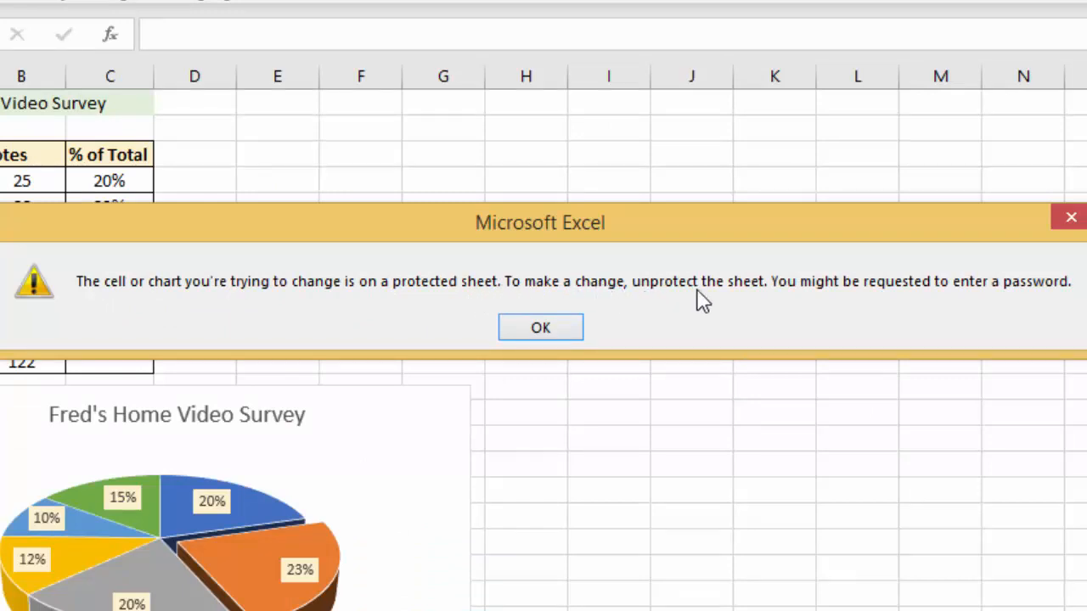
mouse_move(981, 302)
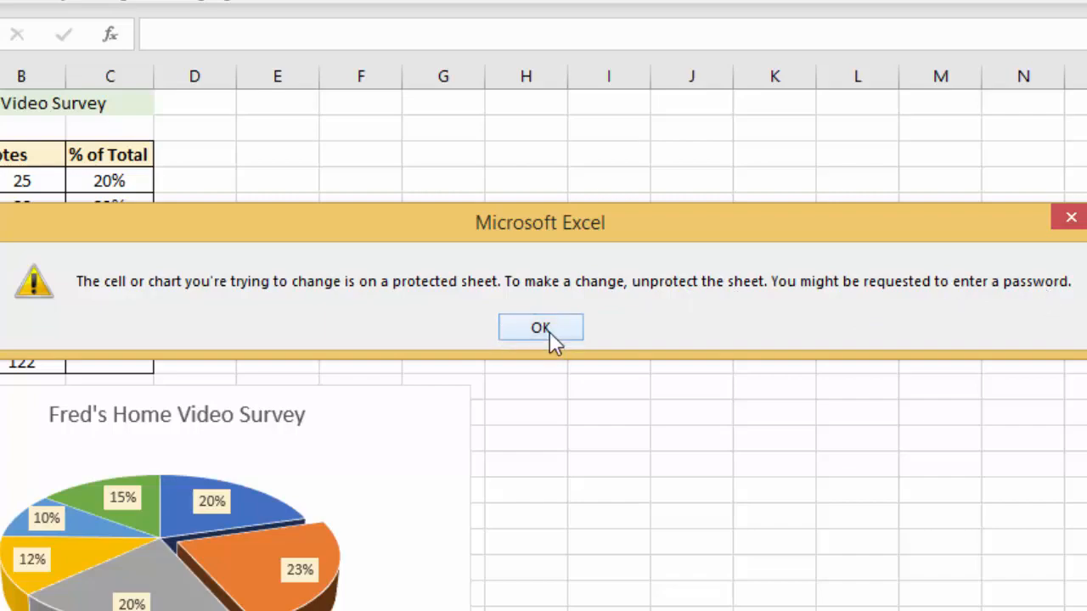
left_click(541, 328)
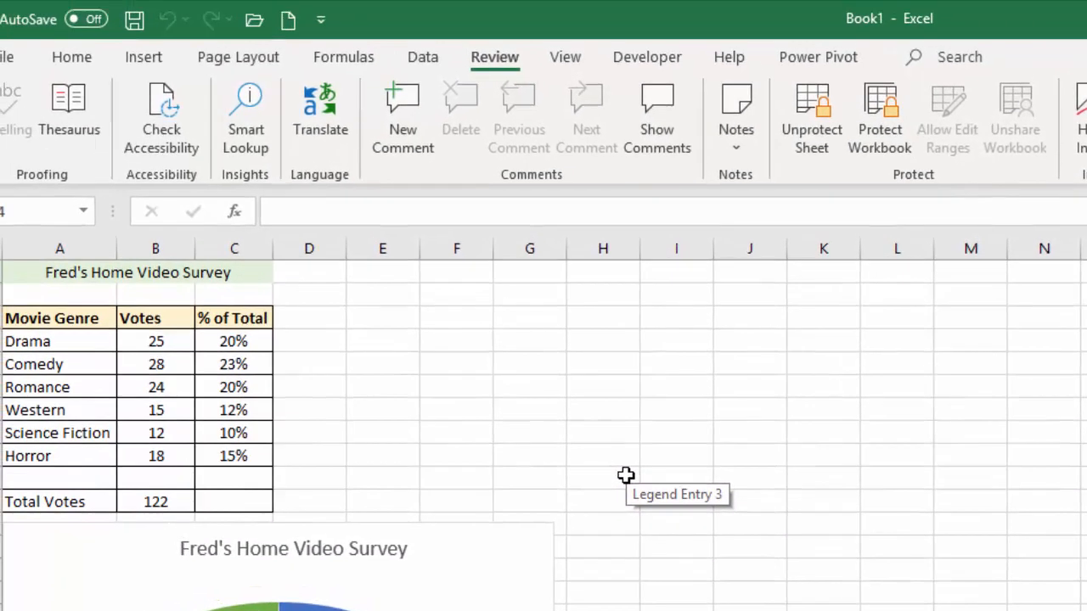
mouse_move(525, 390)
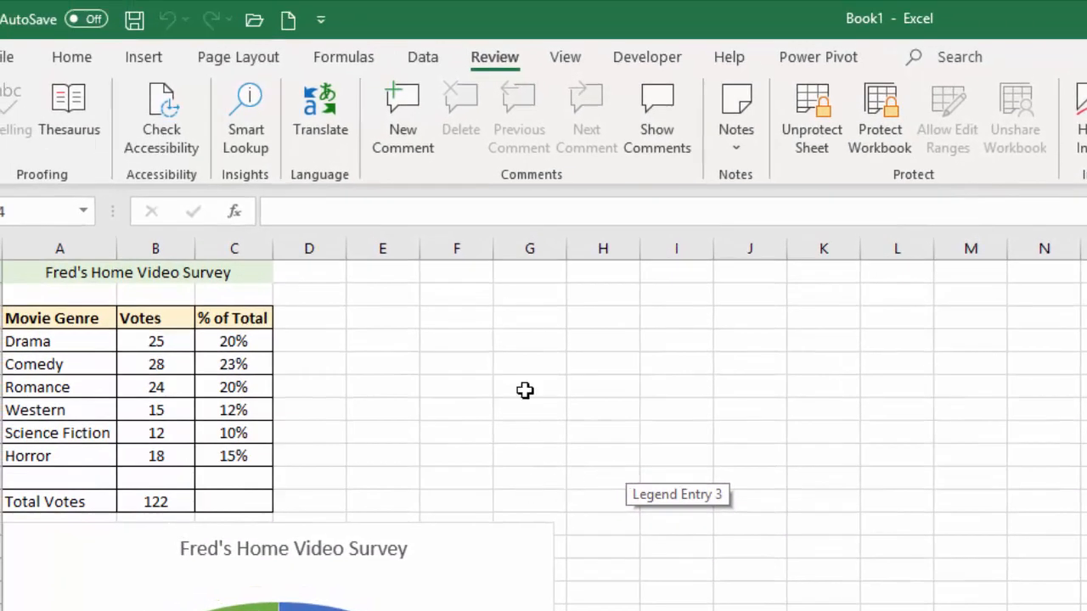
mouse_move(810, 119)
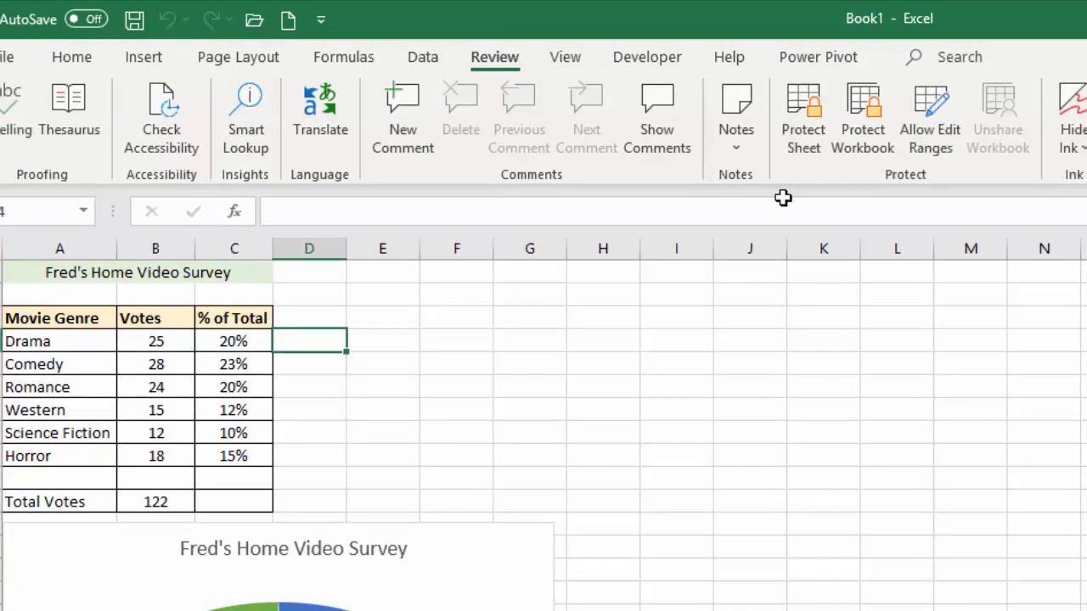
left_click(155, 341)
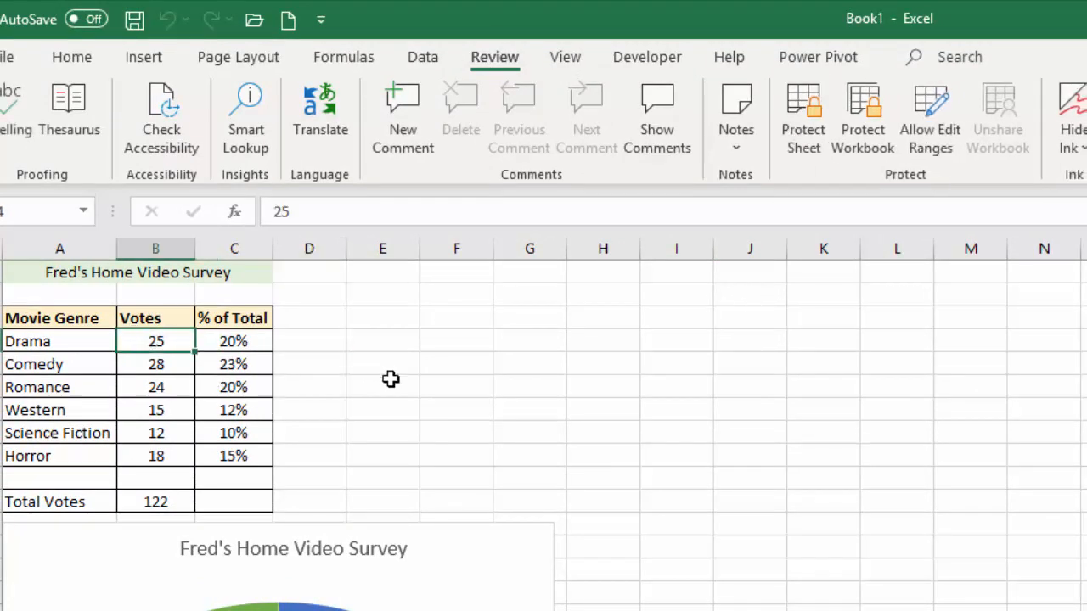
type("35")
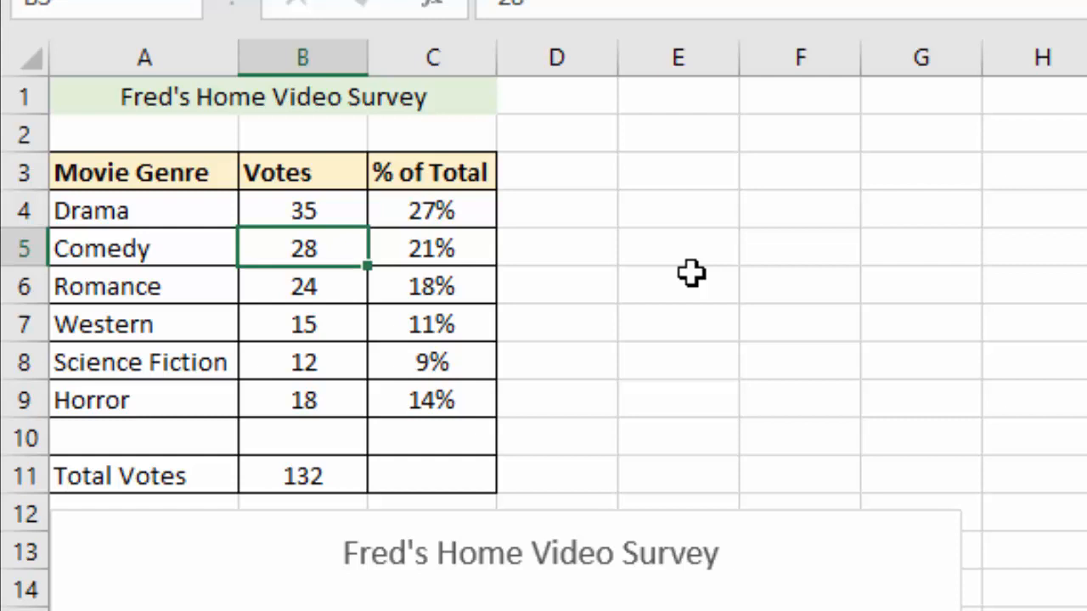
mouse_move(766, 333)
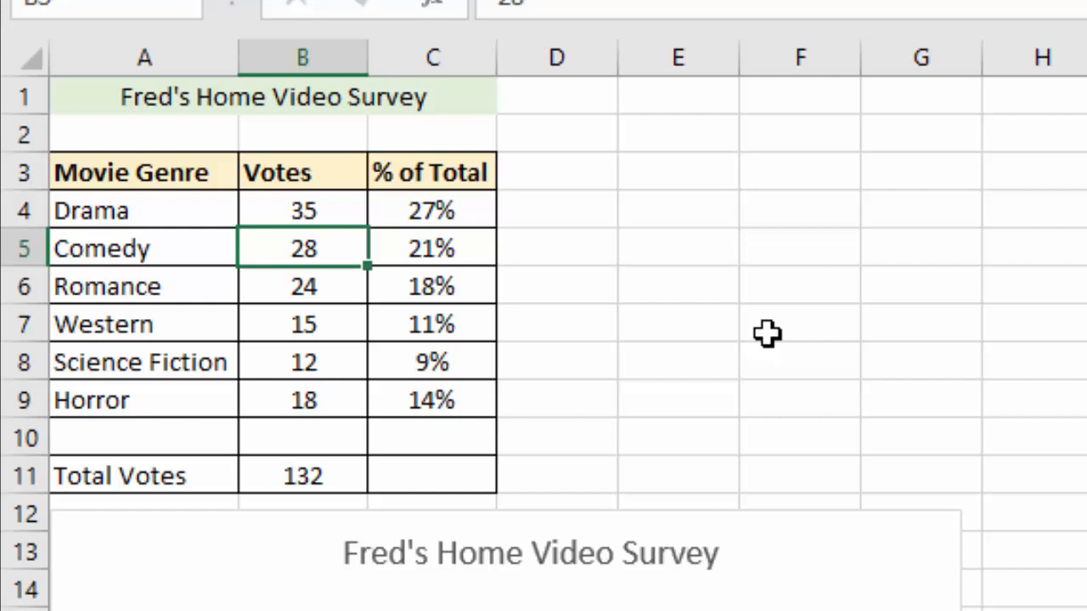
mouse_move(310, 199)
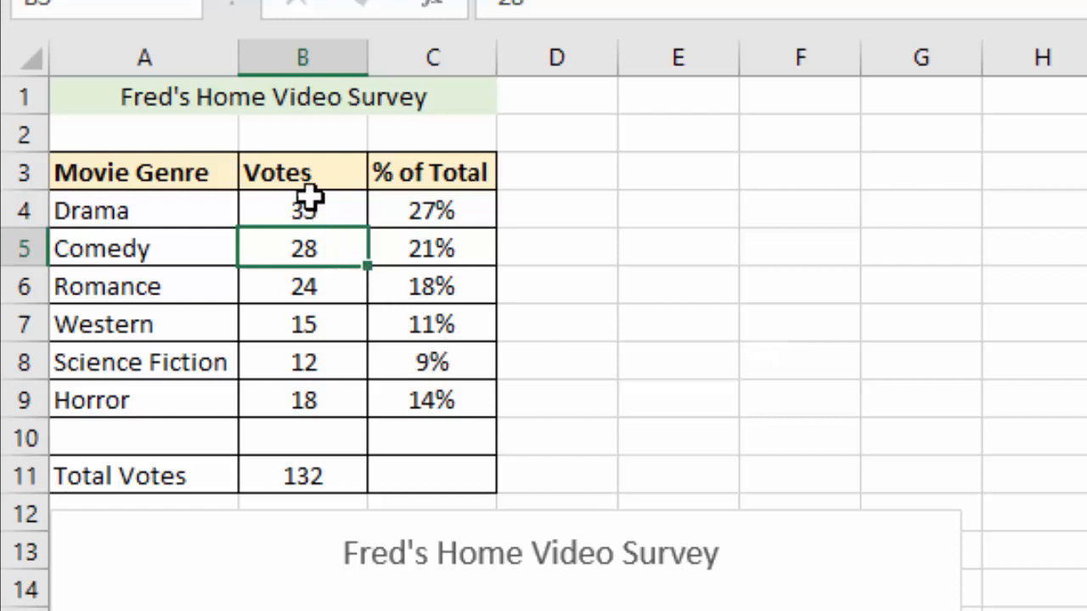
mouse_move(316, 421)
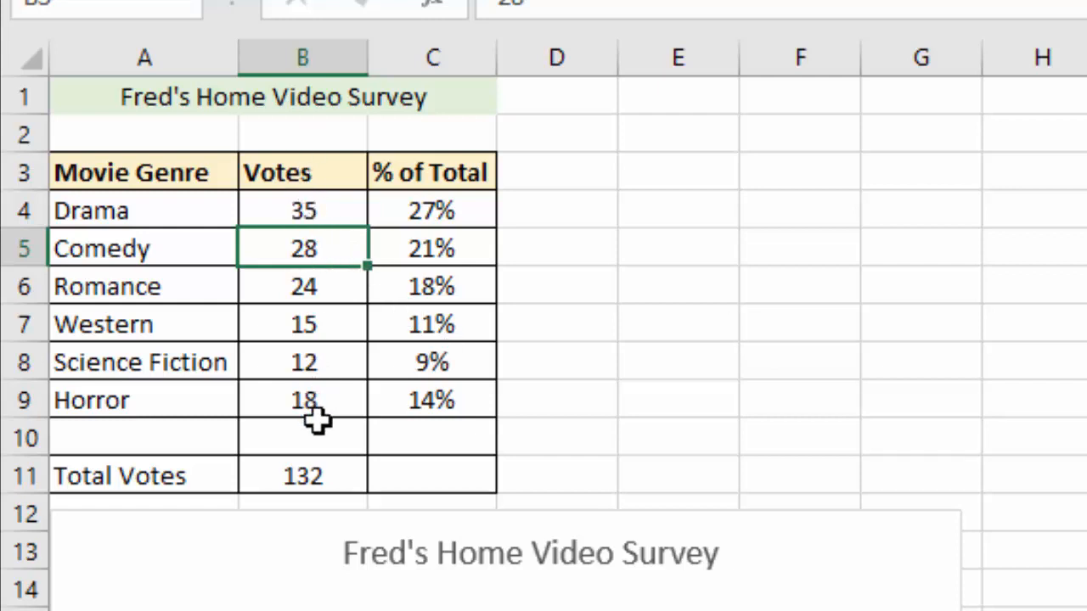
mouse_move(321, 414)
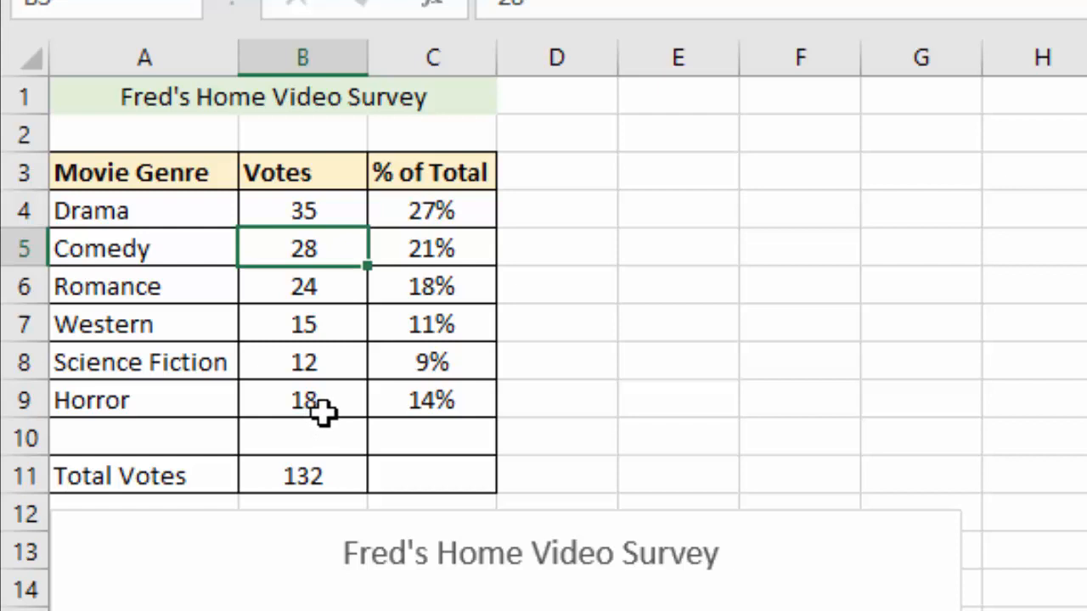
mouse_move(318, 202)
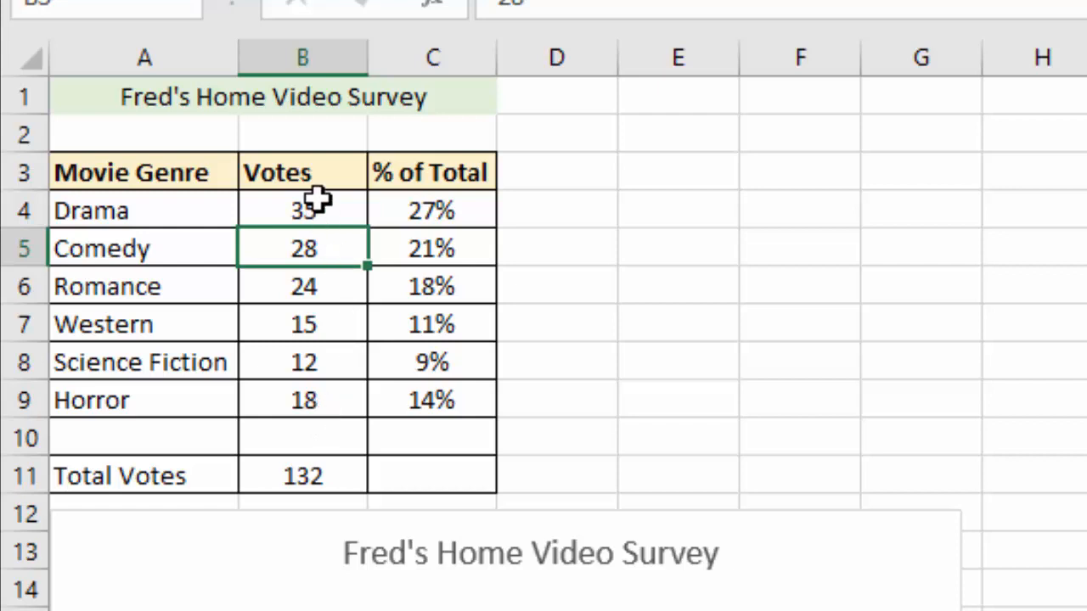
Step: Clear the Locked setting on the six vote cells B4:B9, Drama through Horror
left_click_drag(302, 211, 302, 399)
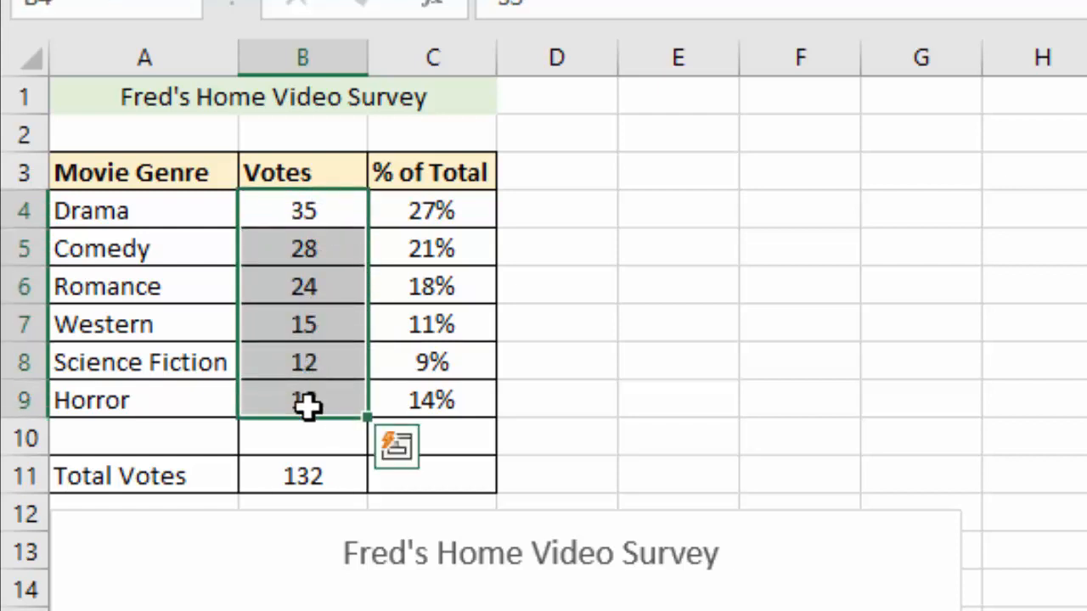
right_click(306, 401)
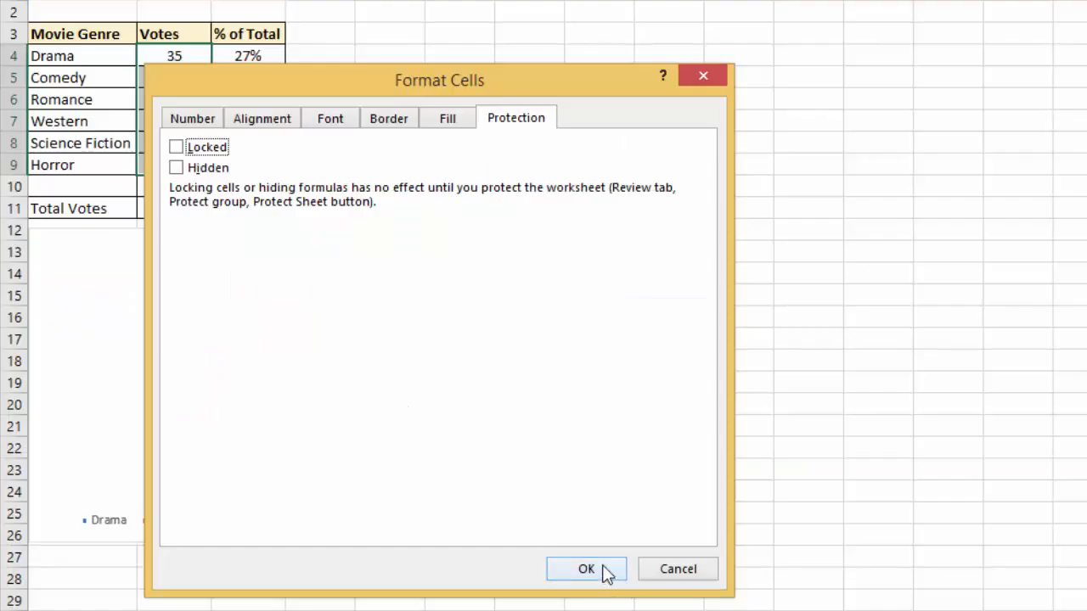
left_click(586, 568)
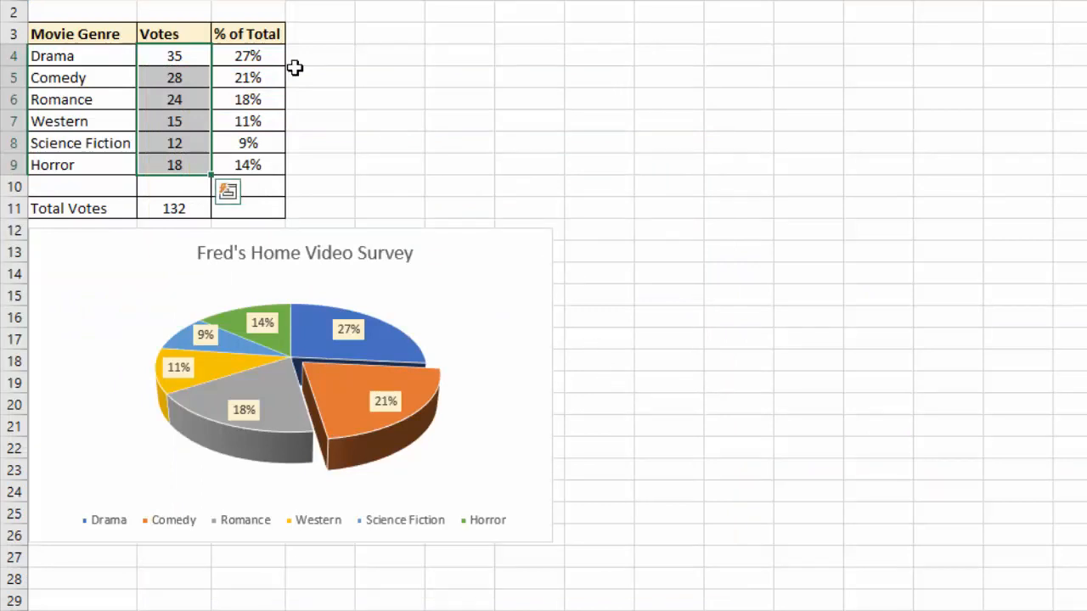
left_click(247, 55)
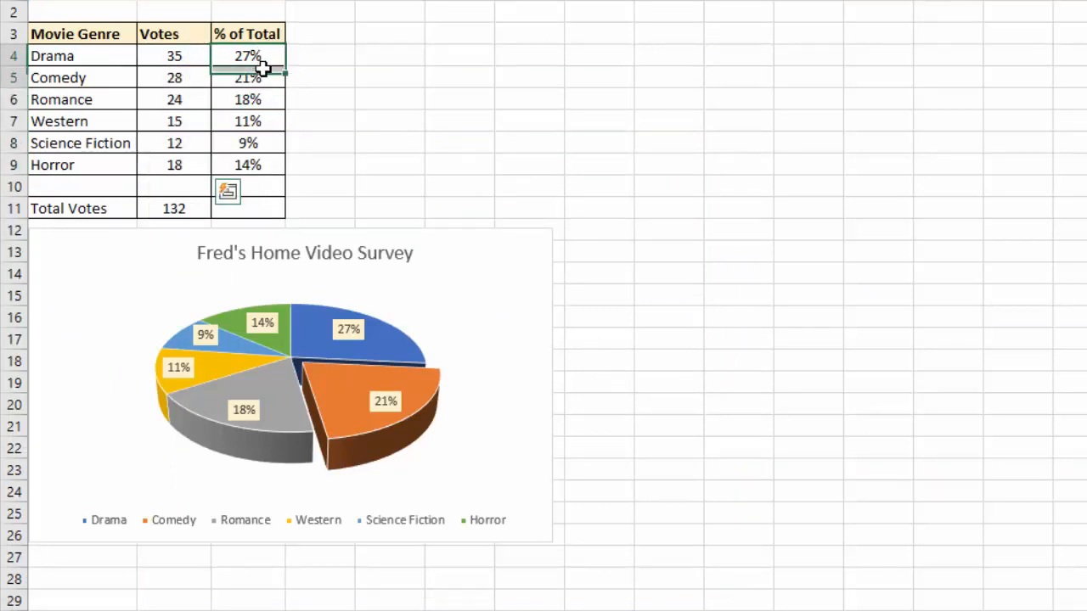
Step: Mark the percentage cells C4:C9 and the Total Votes cell B11 as Hidden
left_click_drag(247, 56, 247, 165)
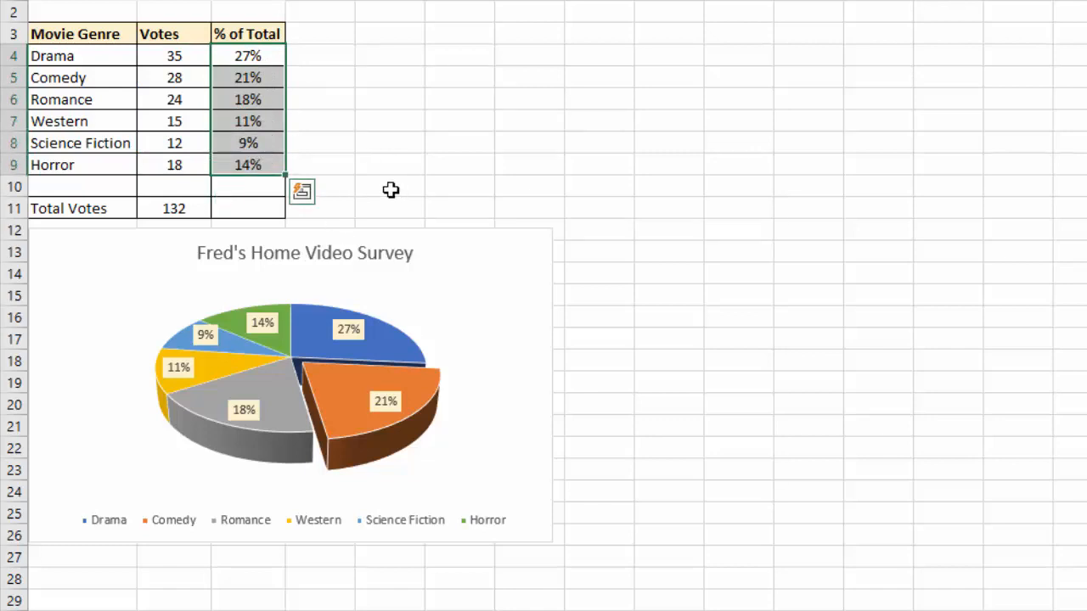
left_click(174, 208)
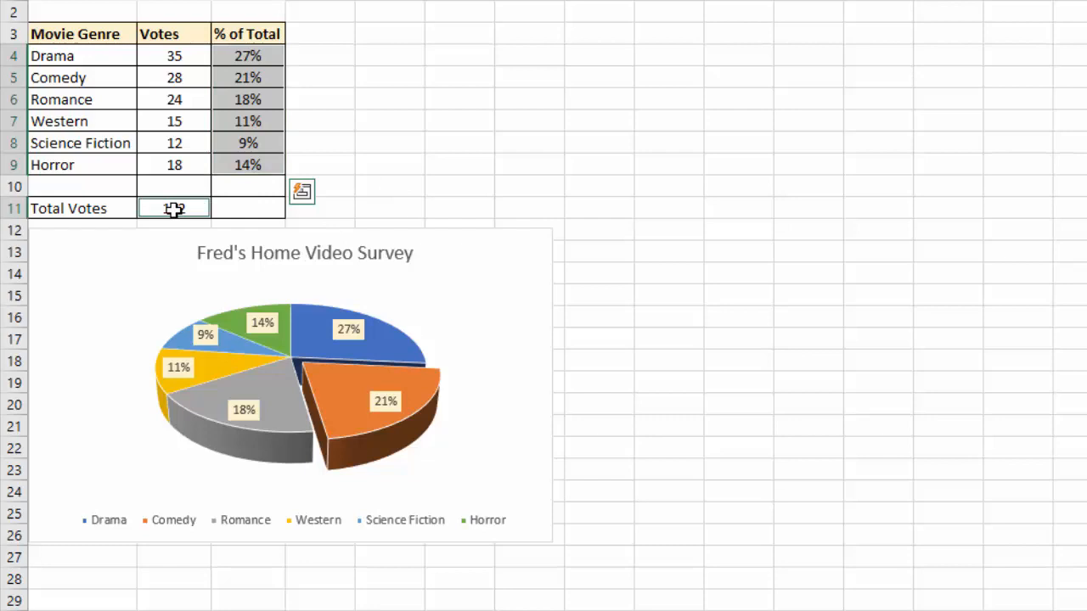
right_click(174, 208)
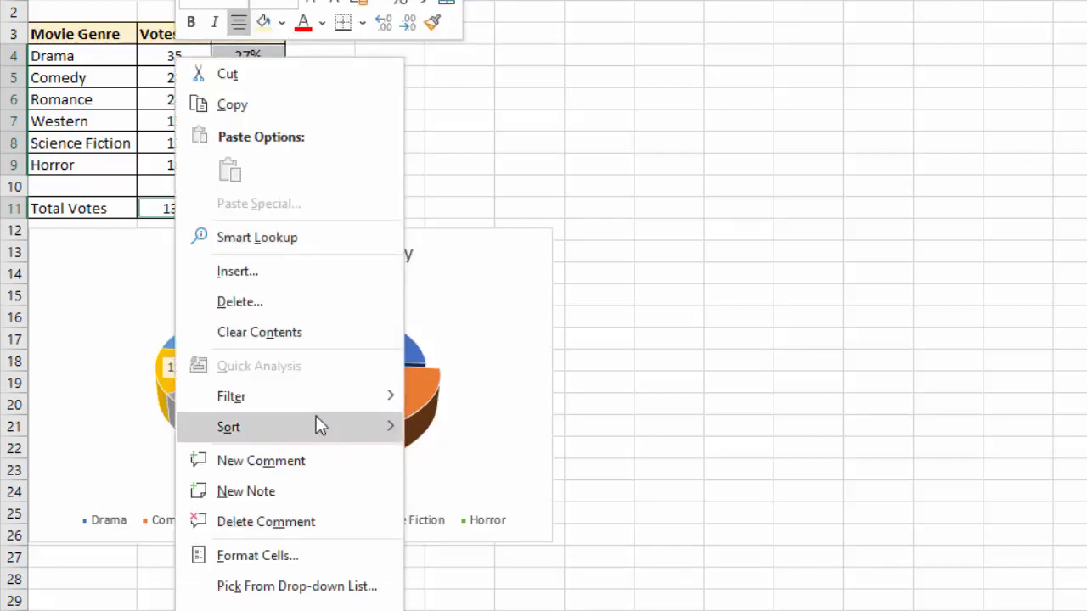
left_click(258, 555)
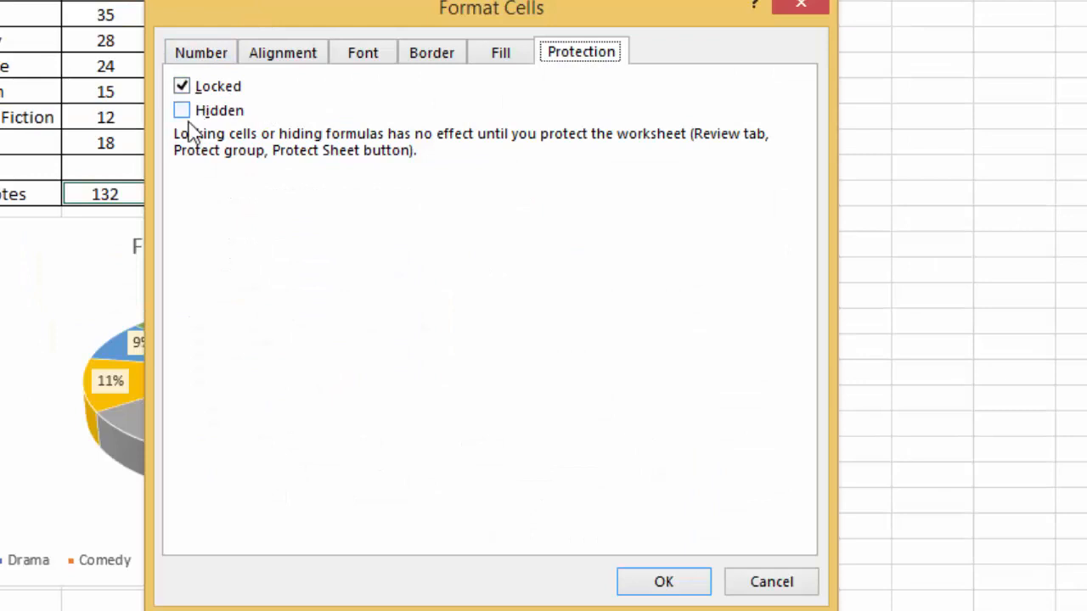
left_click(181, 111)
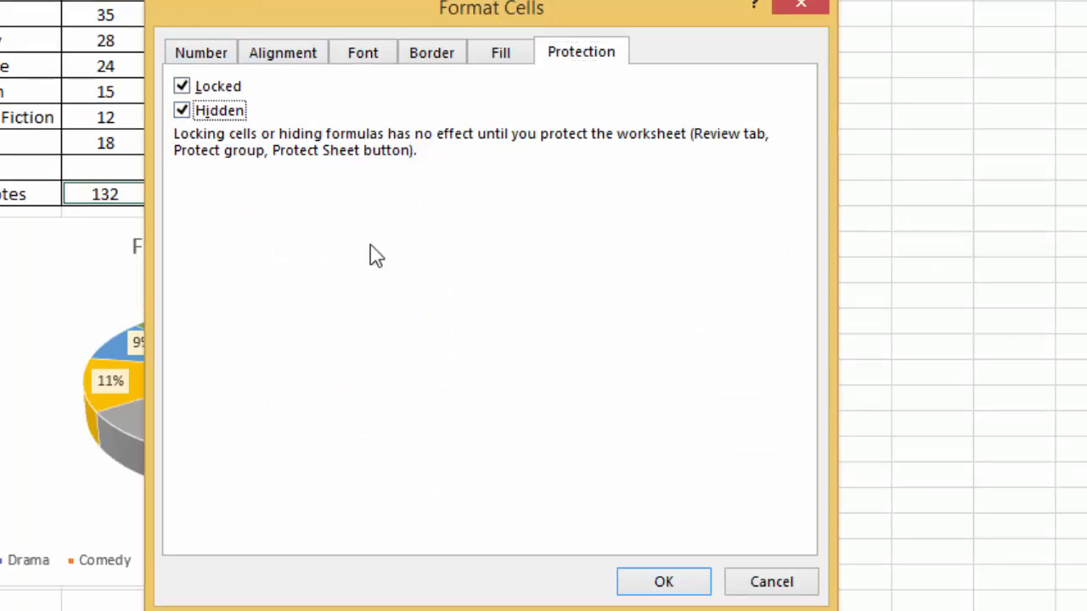
left_click(663, 581)
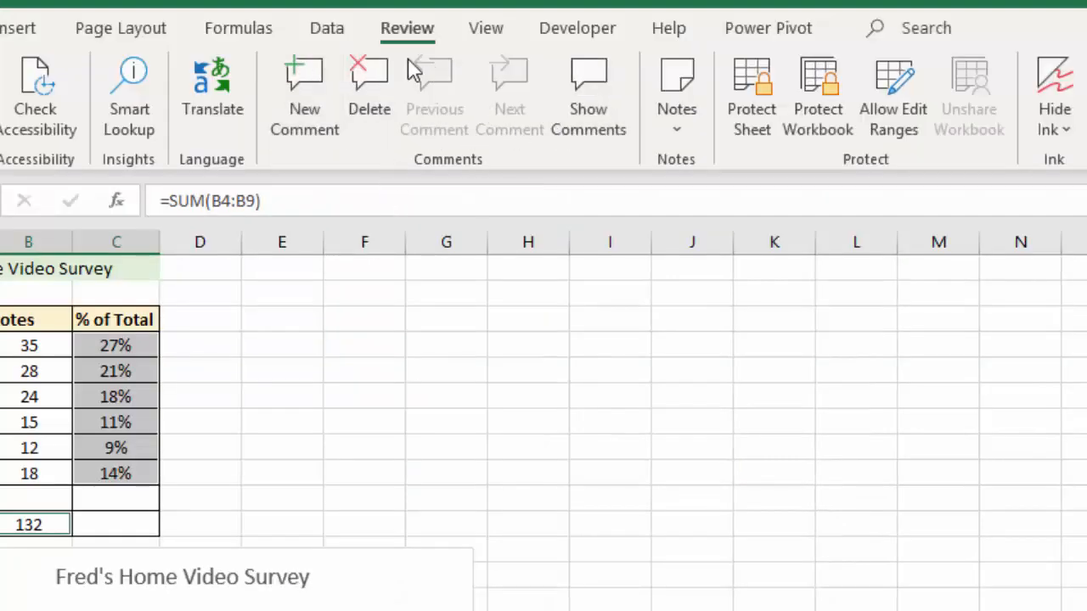
mouse_move(790, 182)
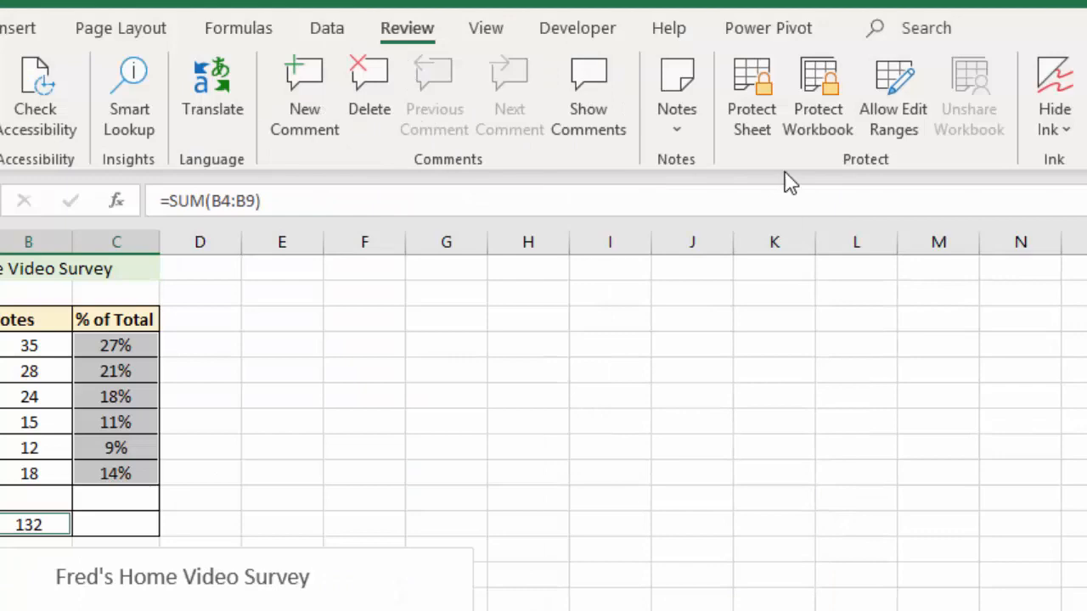
Step: Start Protect Sheet with a password, allowing only Select unlocked cells
left_click(751, 98)
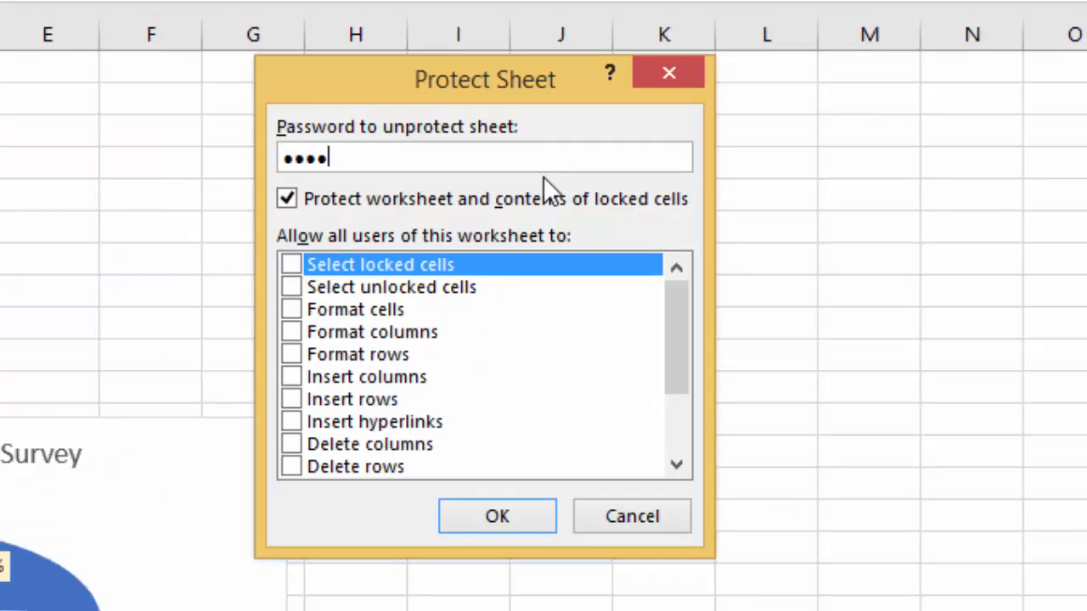
mouse_move(293, 230)
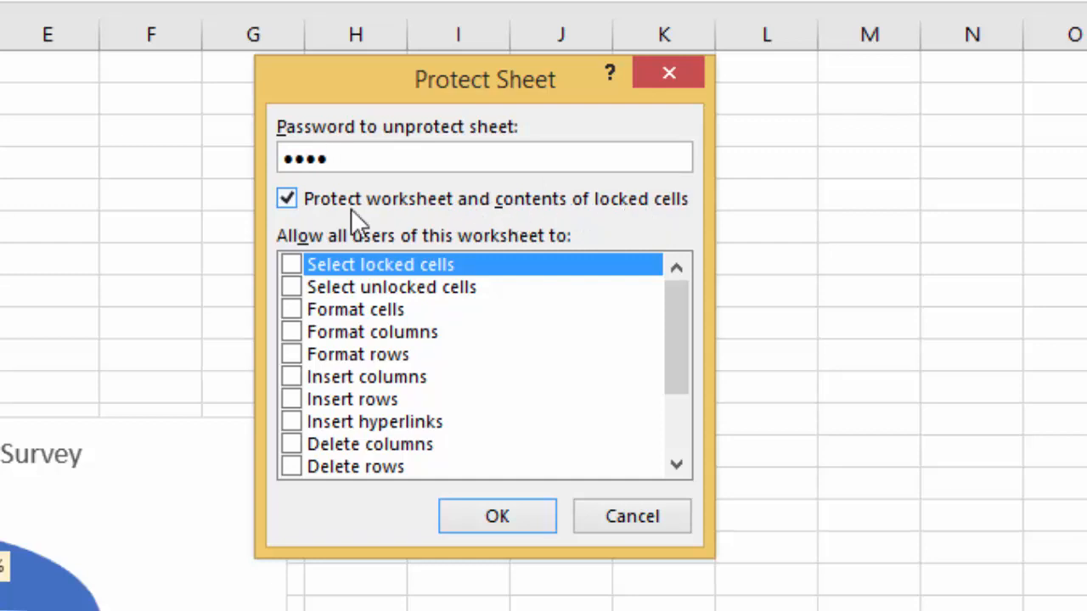
mouse_move(304, 246)
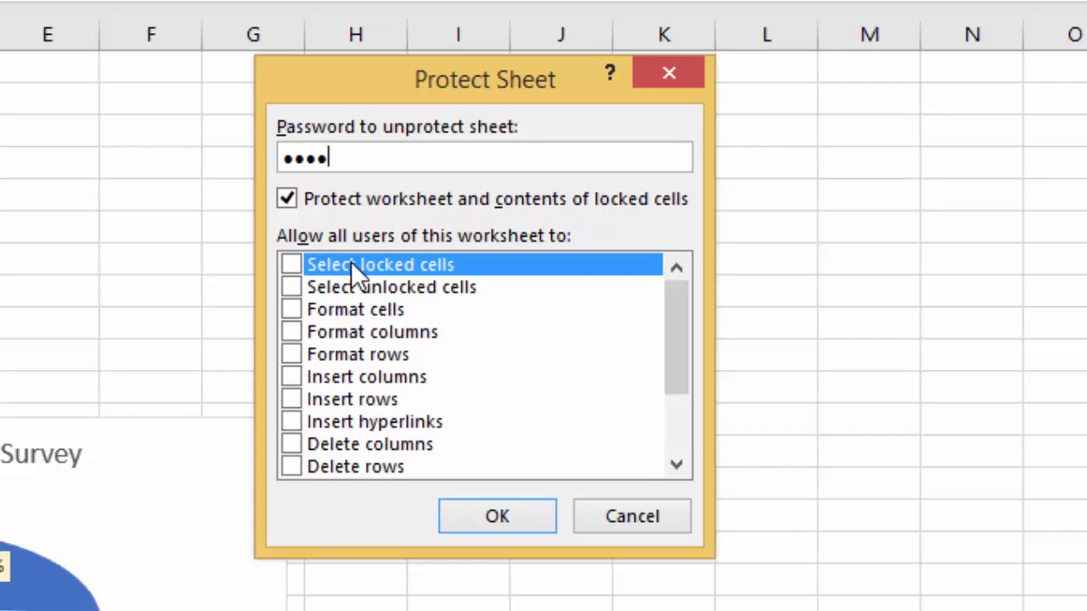
mouse_move(373, 280)
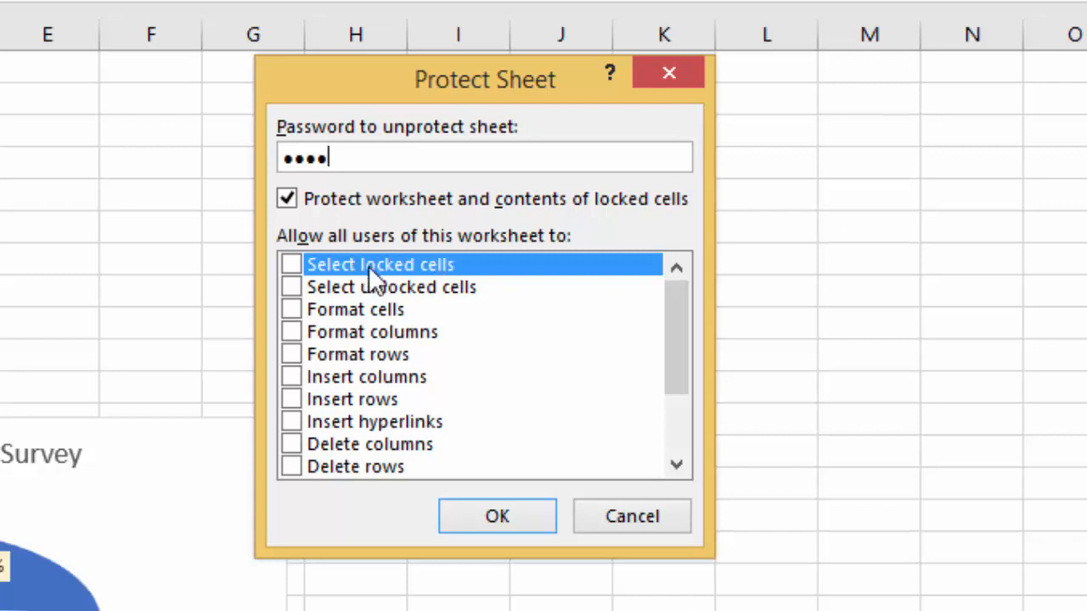
mouse_move(299, 297)
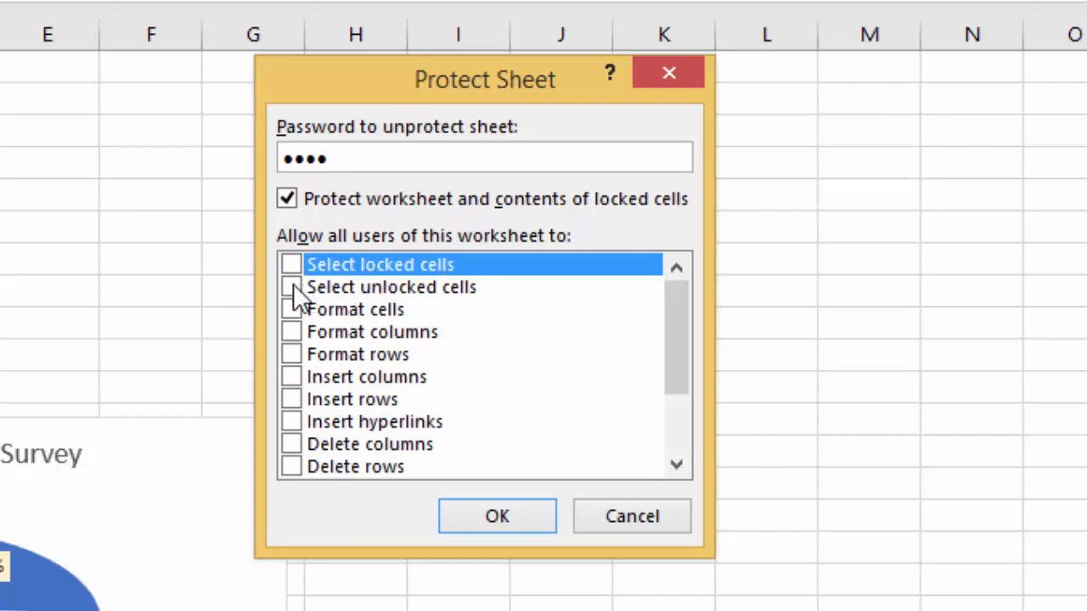
left_click(291, 287)
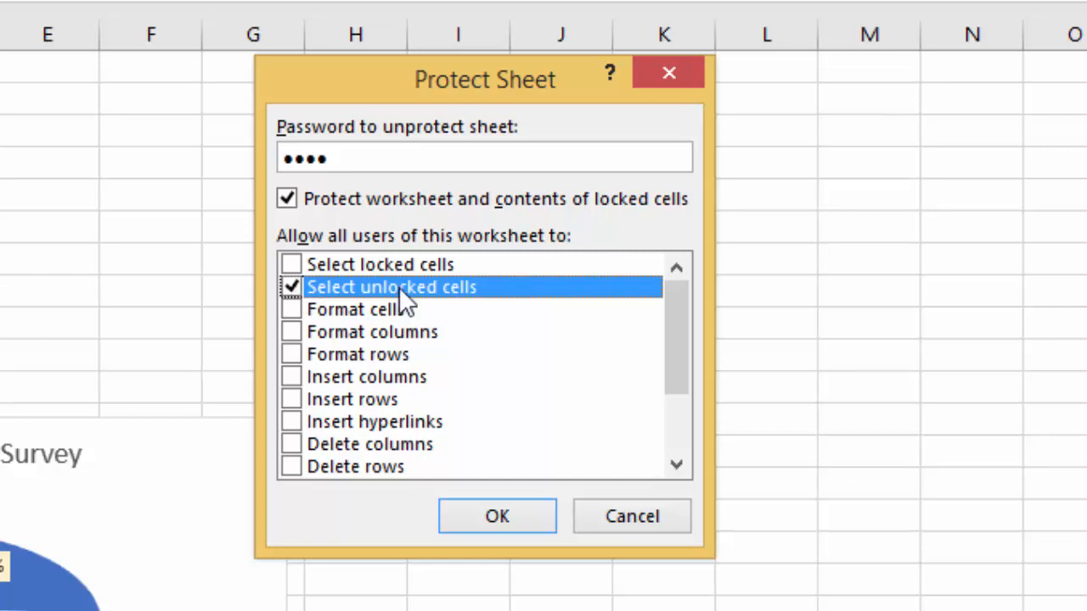
left_click(497, 516)
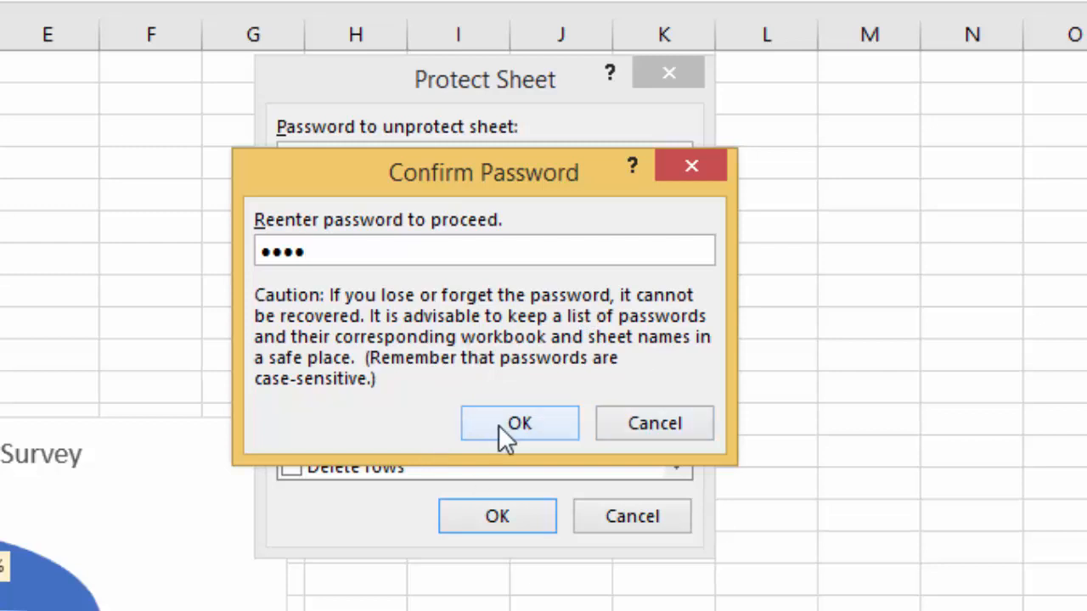
Step: Confirm the re-entered password so the survey sheet becomes protected
left_click(519, 422)
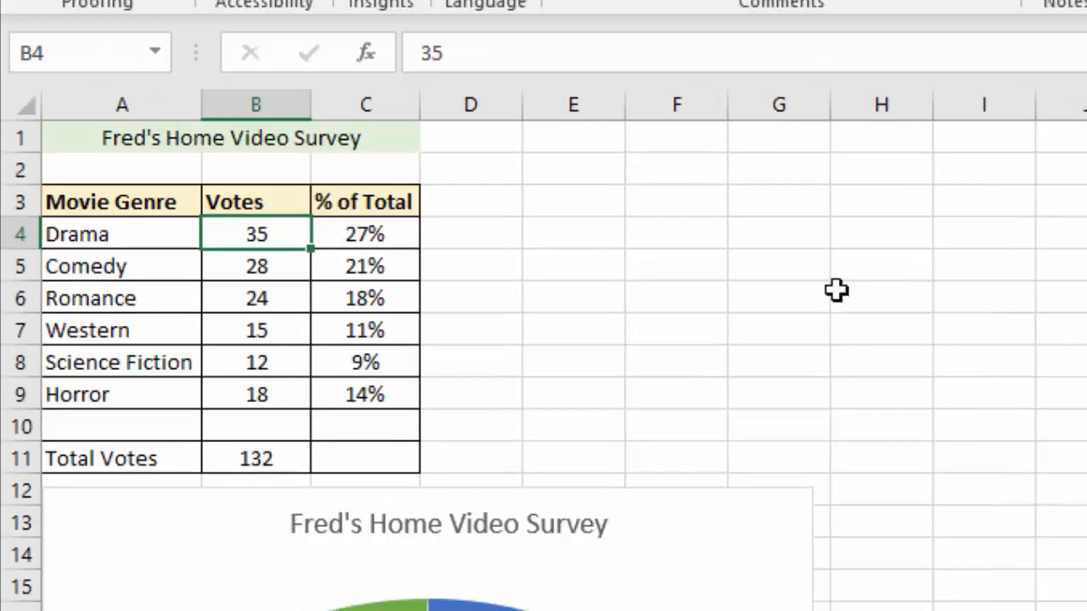
mouse_move(238, 135)
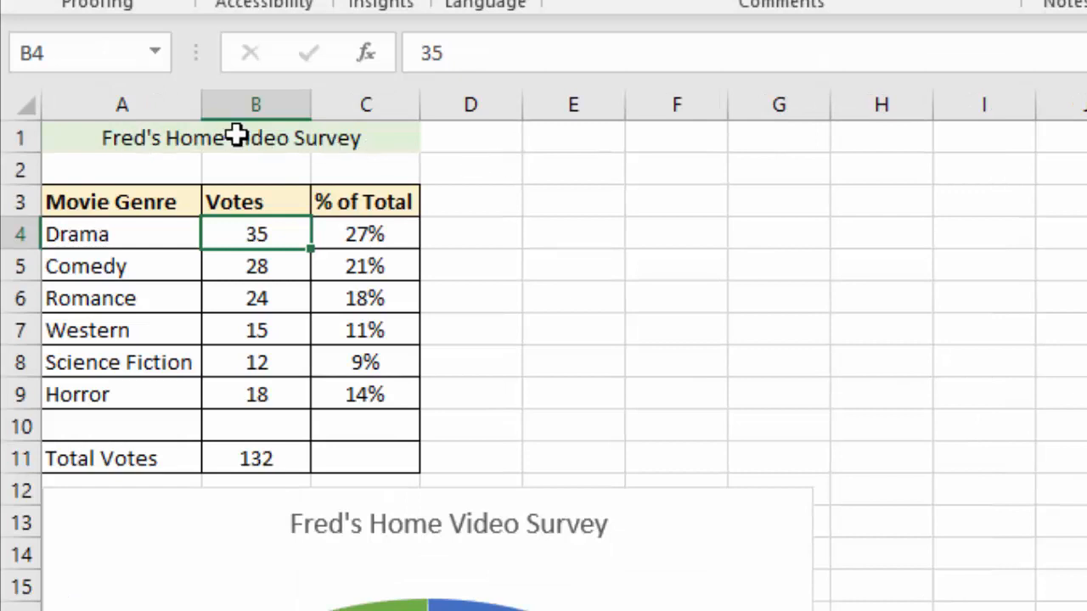
mouse_move(303, 137)
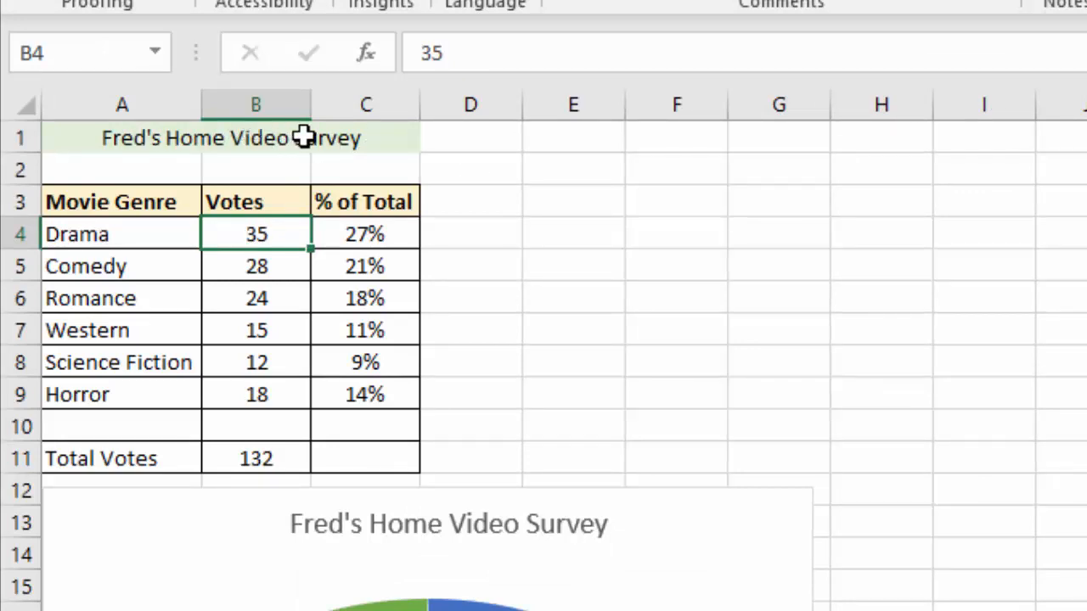
mouse_move(246, 138)
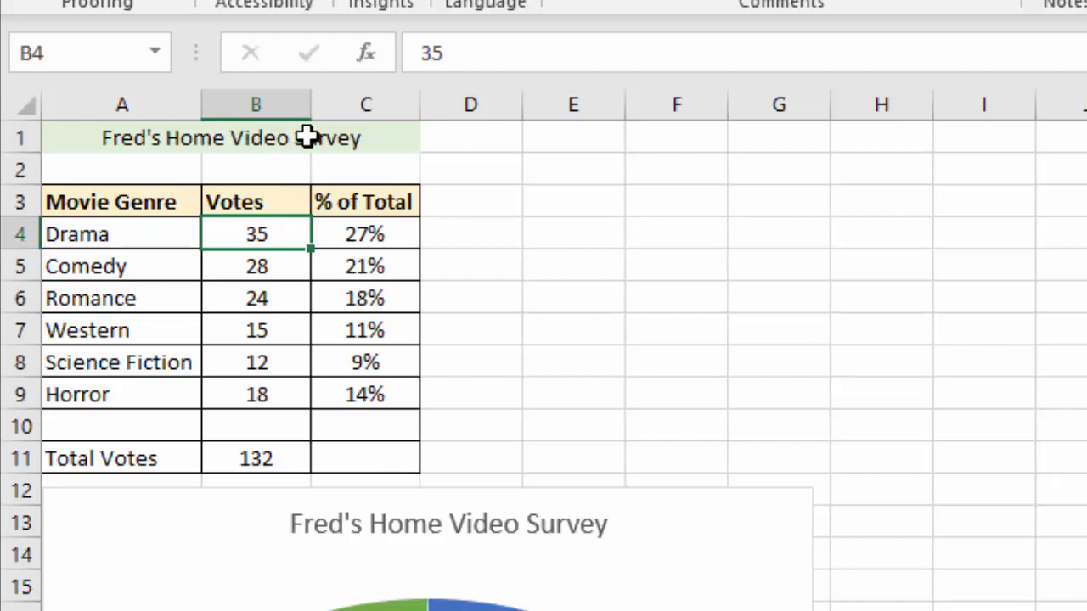
mouse_move(248, 139)
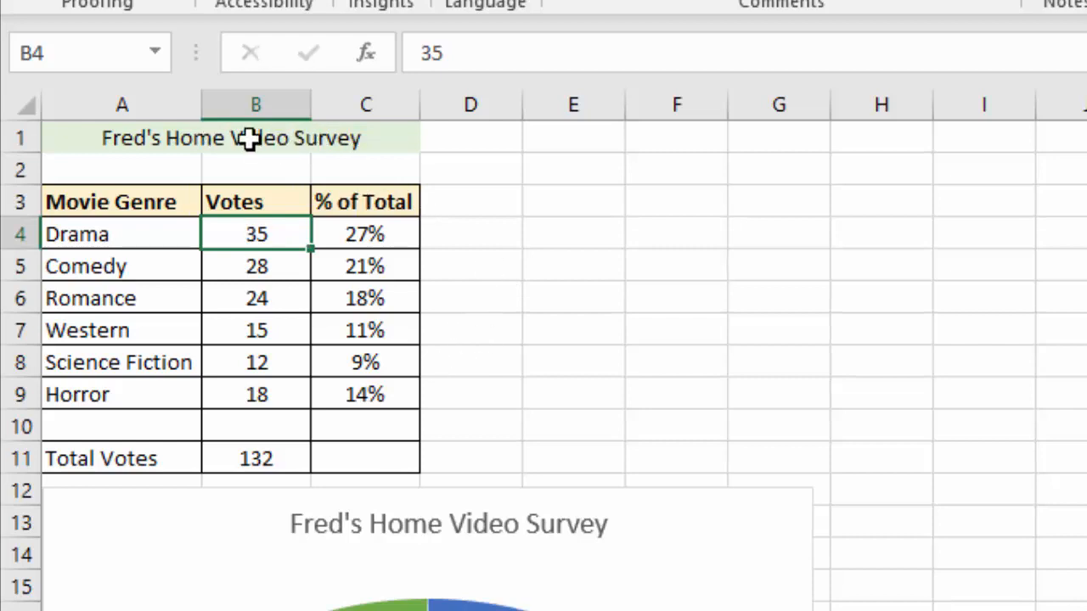
mouse_move(225, 187)
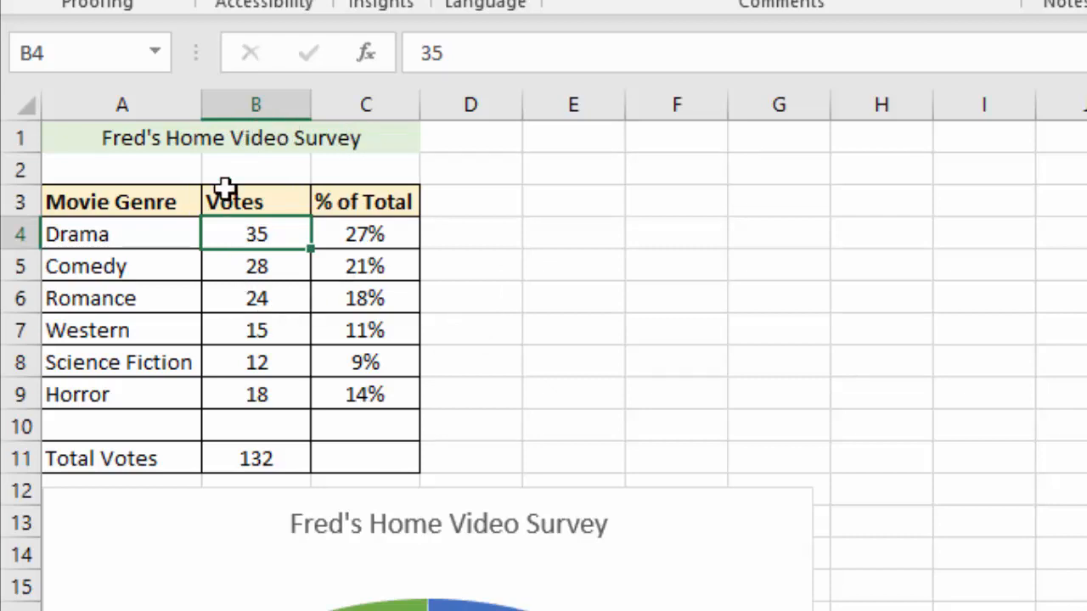
mouse_move(267, 255)
type("40")
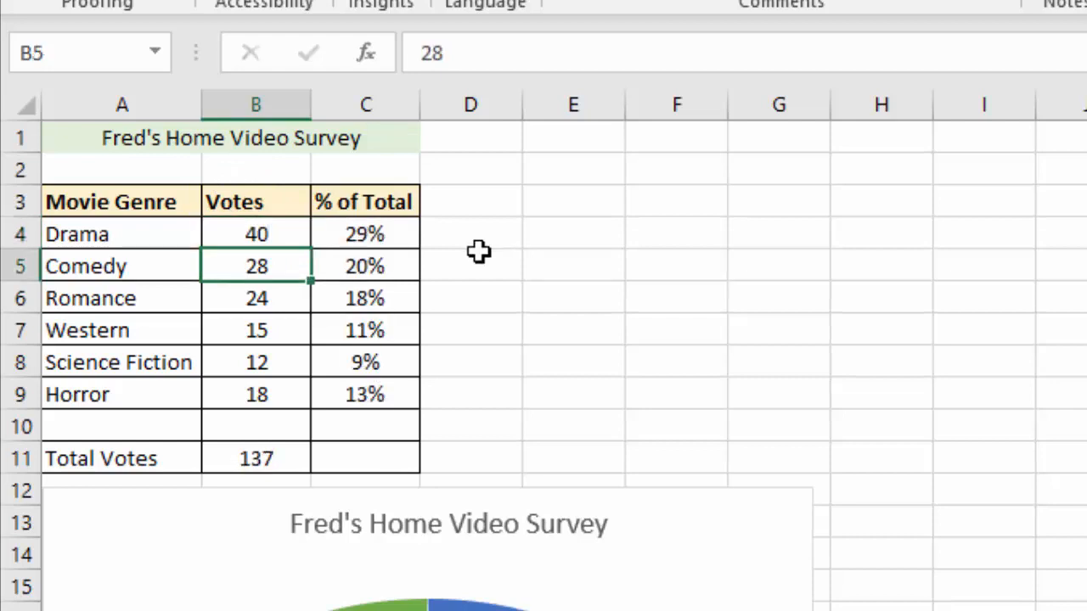
Step: Enter 35 for Comedy, verify only vote cells B4, B7, B9 are selectable, then begin unprotecting
type("35")
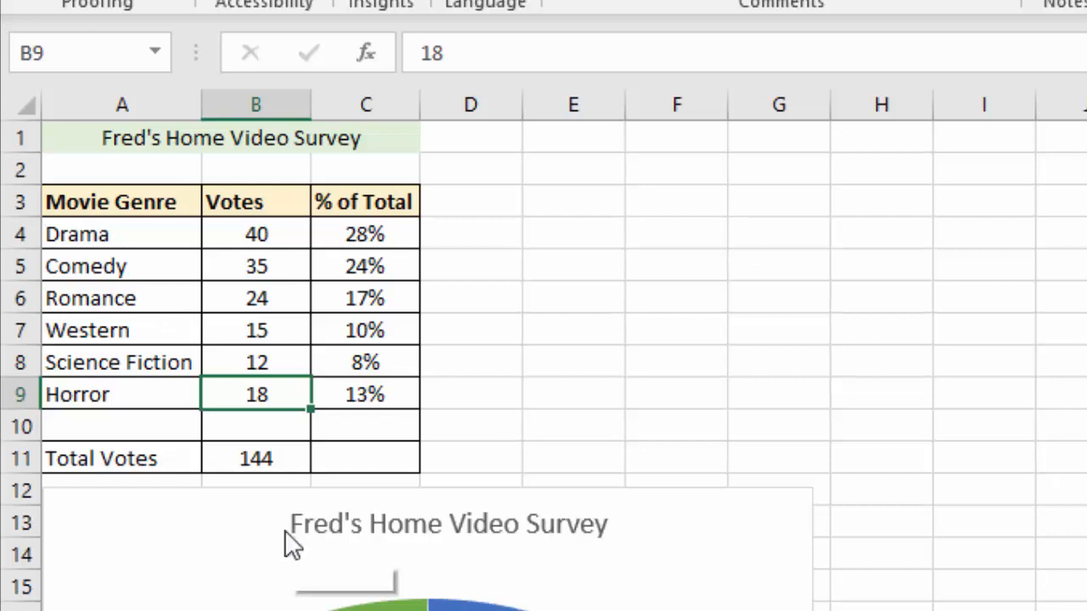
left_click(256, 235)
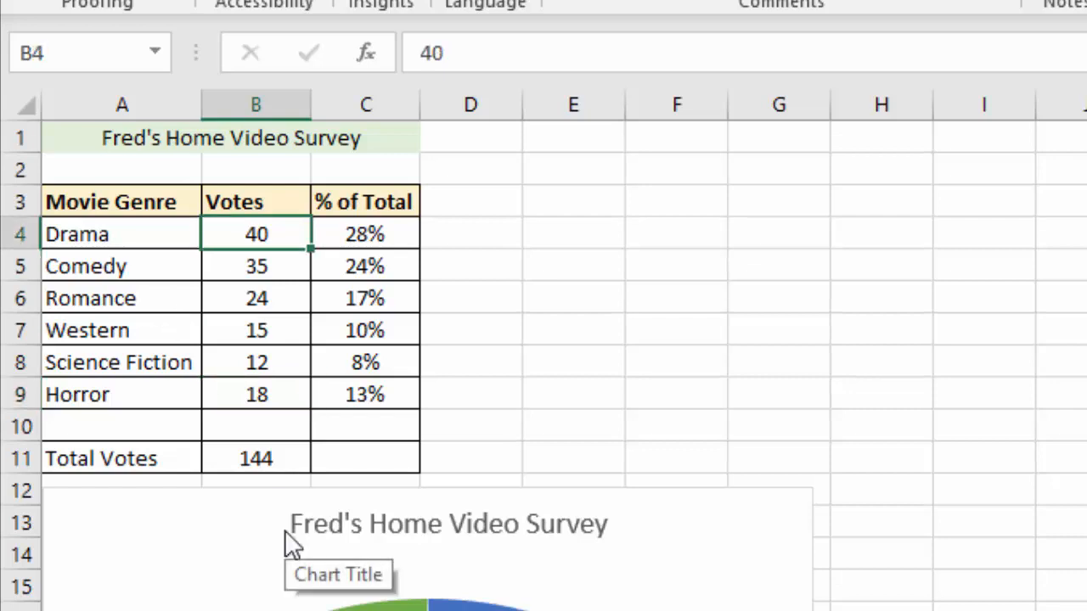
left_click(256, 329)
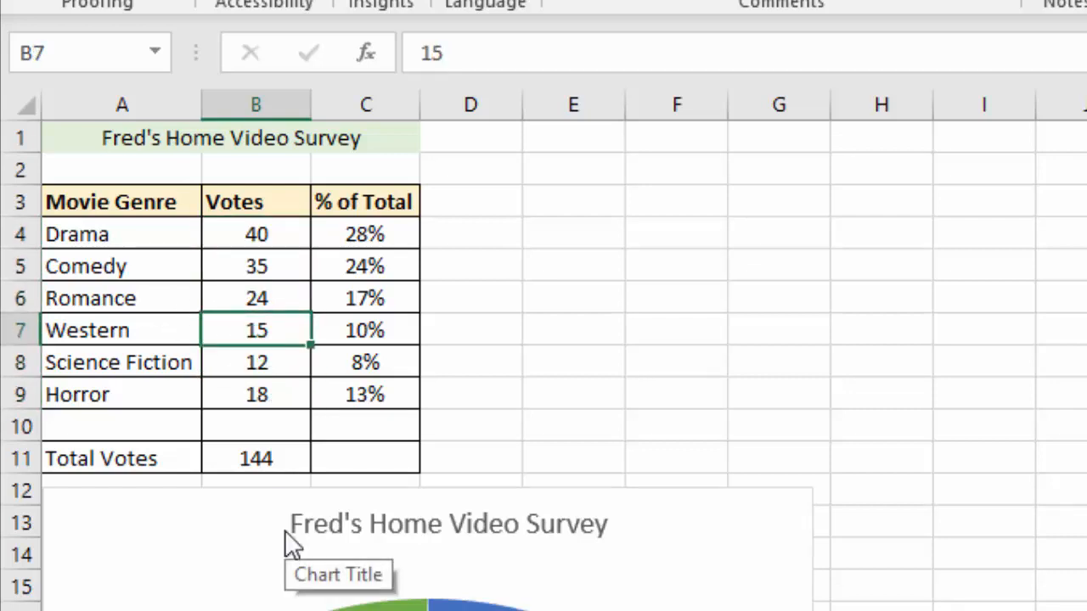
left_click(255, 393)
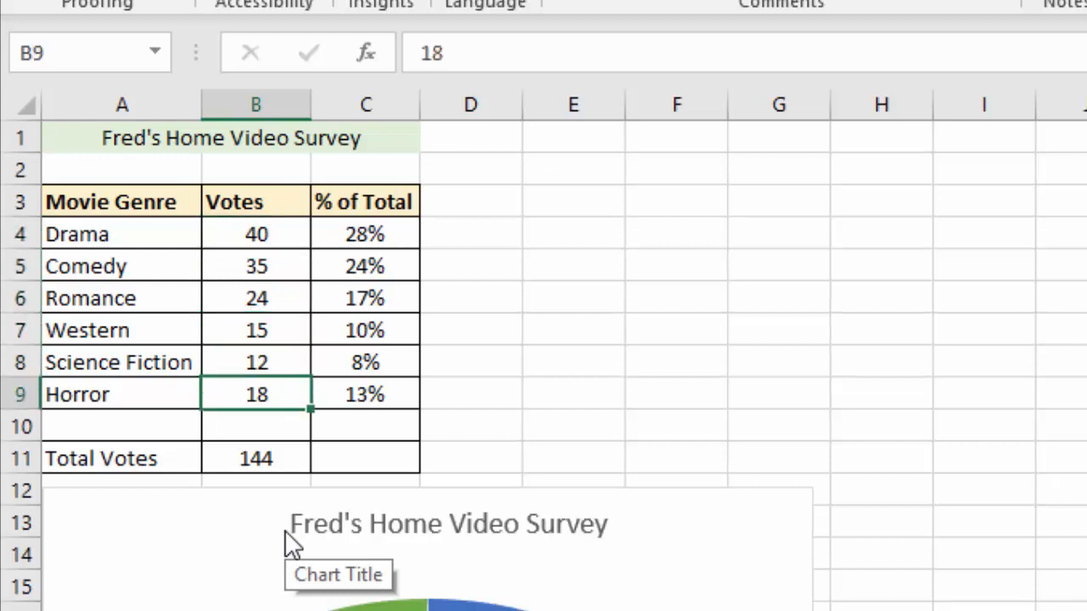
left_click(255, 234)
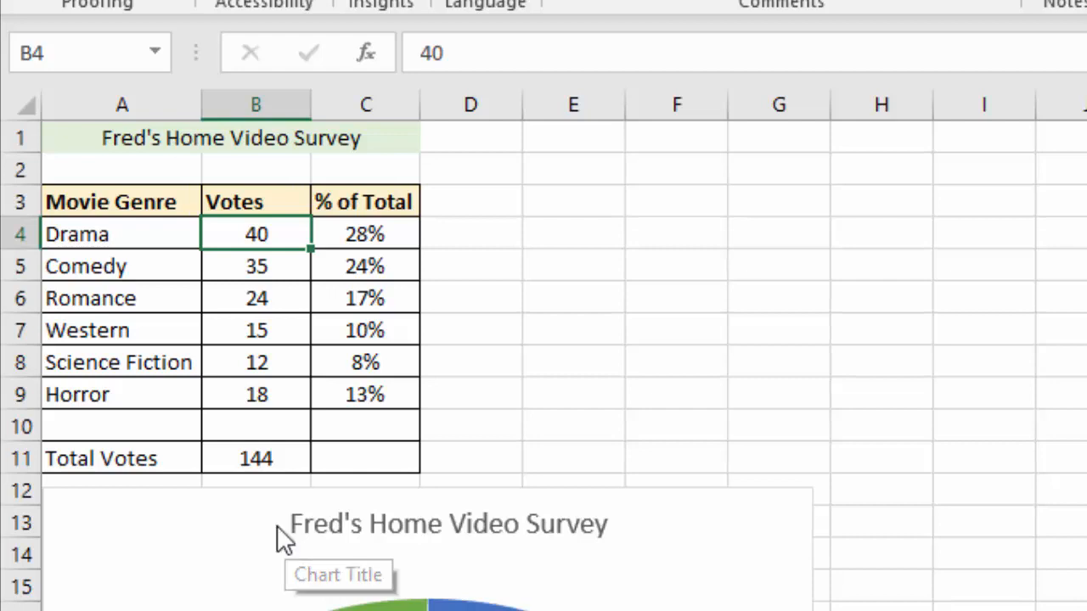
left_click(1011, 110)
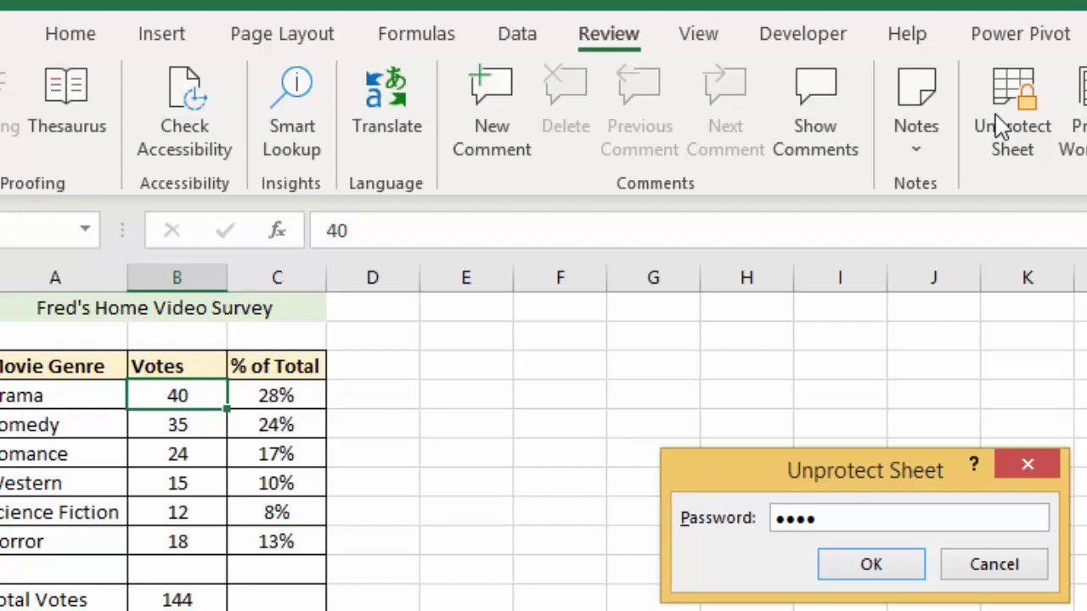
Step: Unprotect the sheet, then re-protect it with the password allowing Select locked cells too
left_click(870, 563)
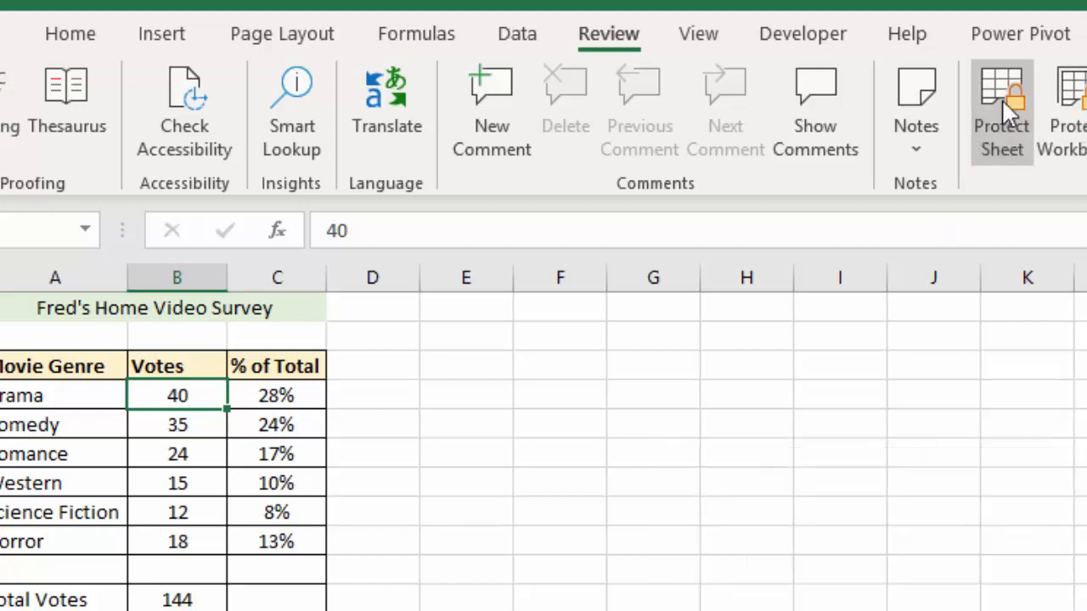
left_click(1001, 111)
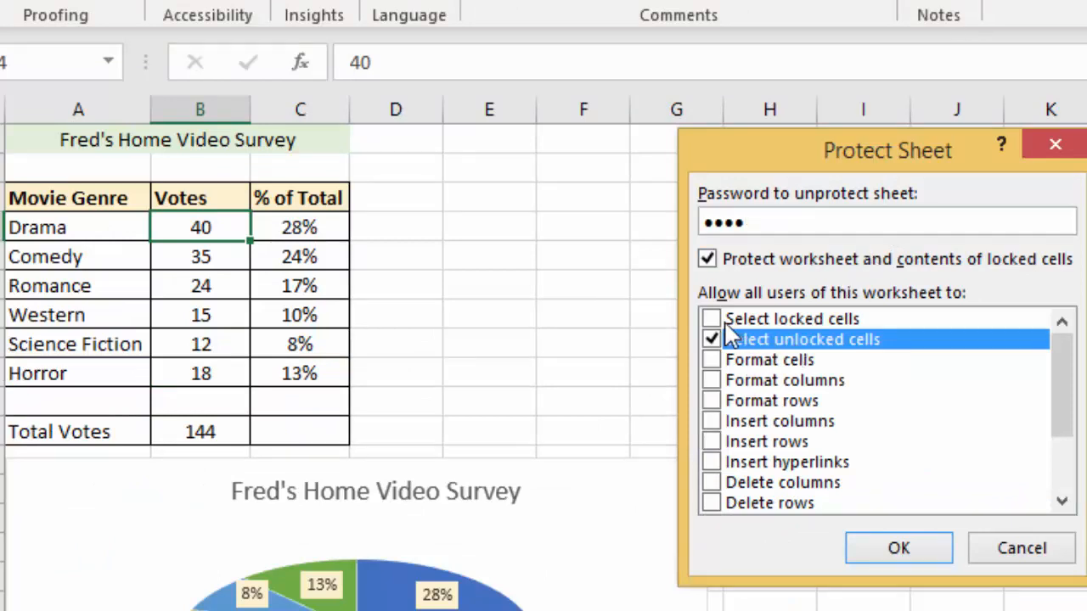
left_click(712, 319)
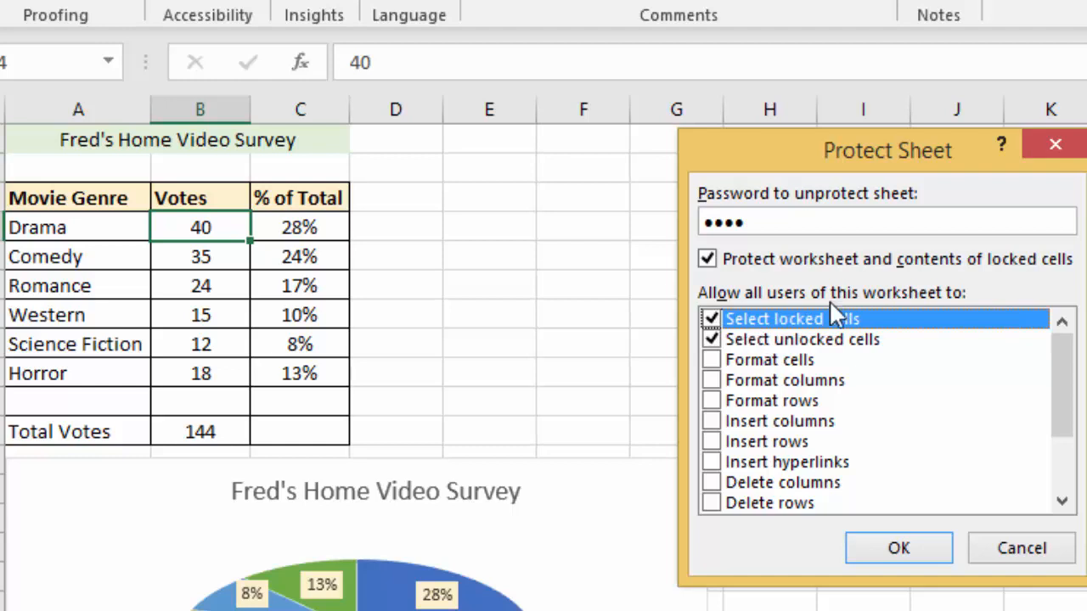
left_click(897, 547)
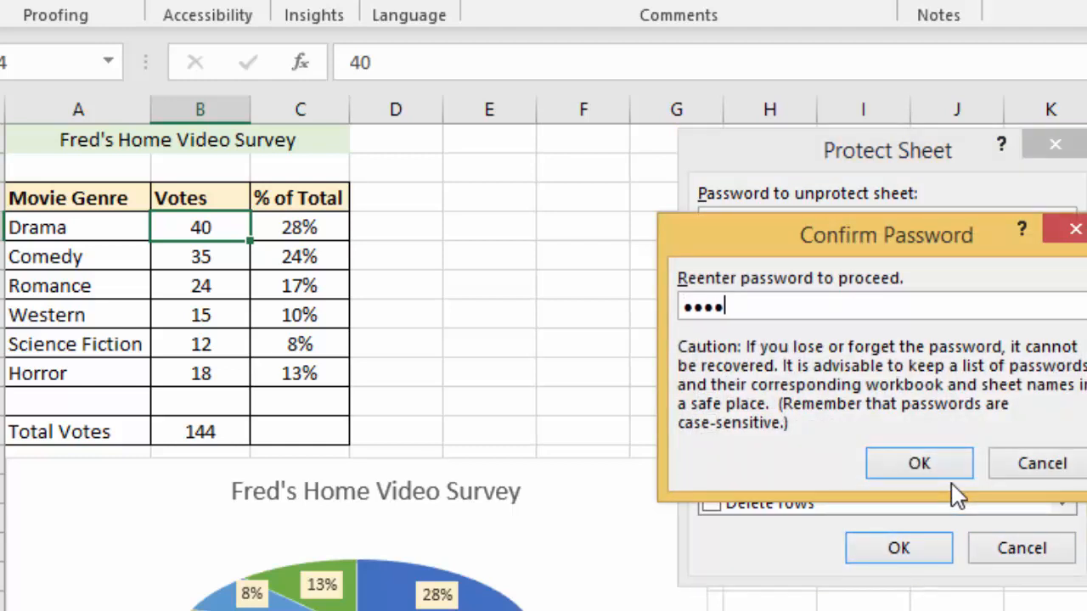
left_click(918, 462)
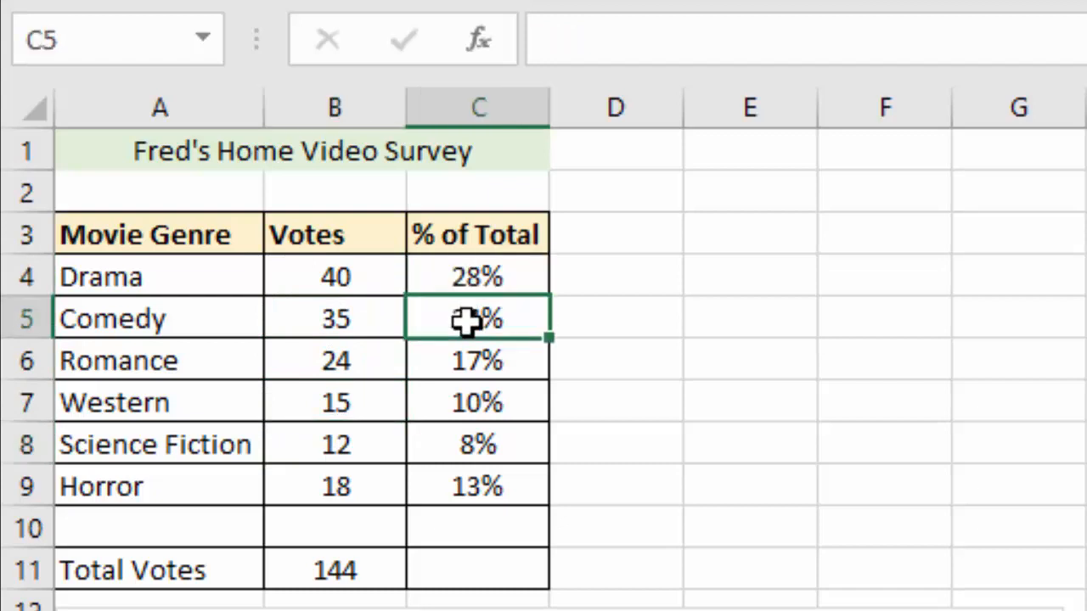
left_click(477, 401)
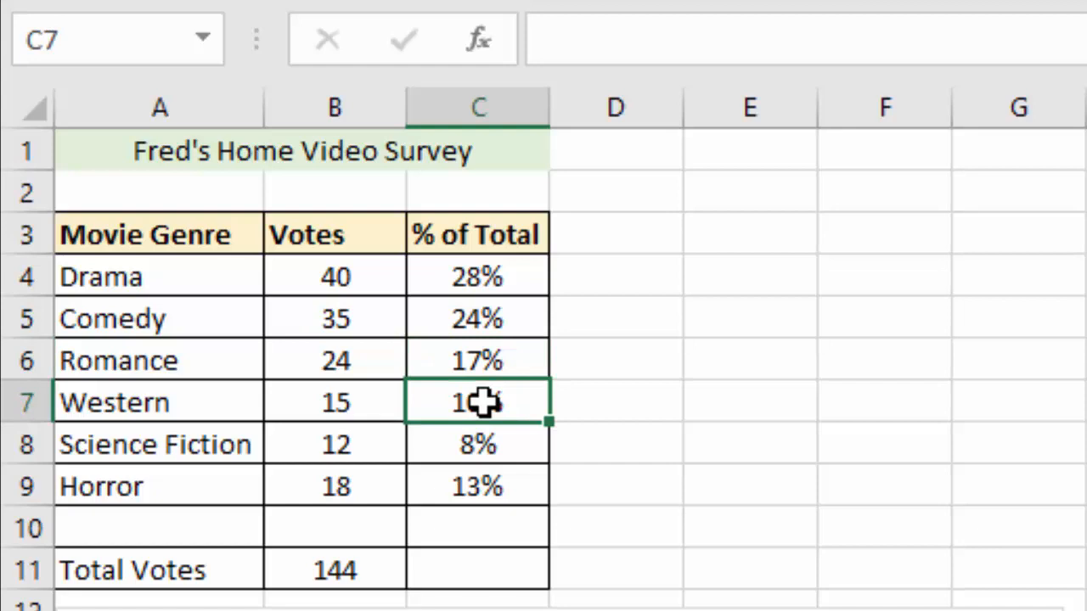
mouse_move(647, 47)
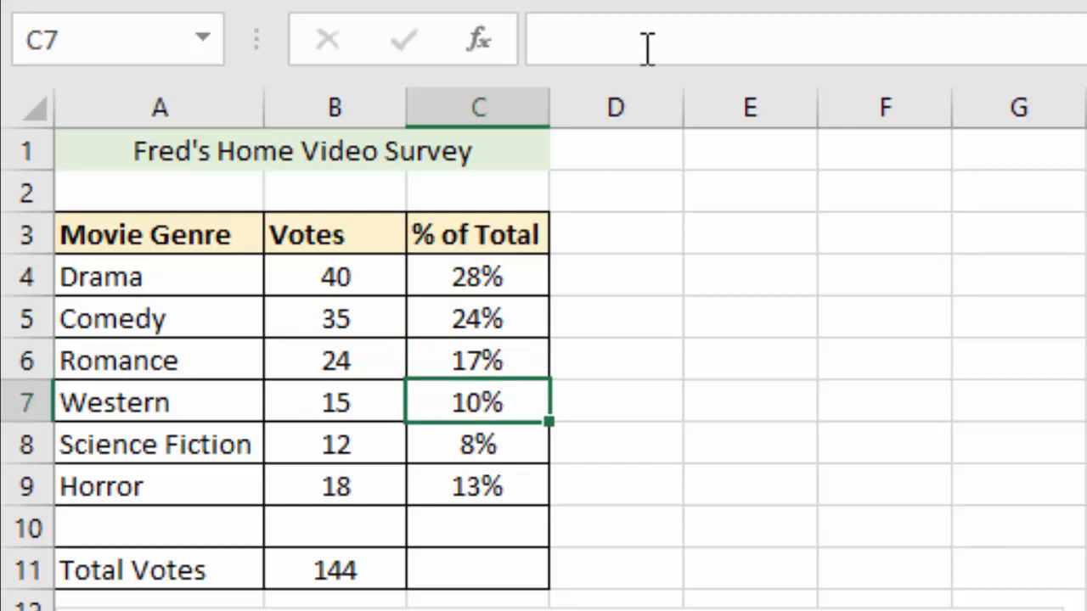
mouse_move(477, 276)
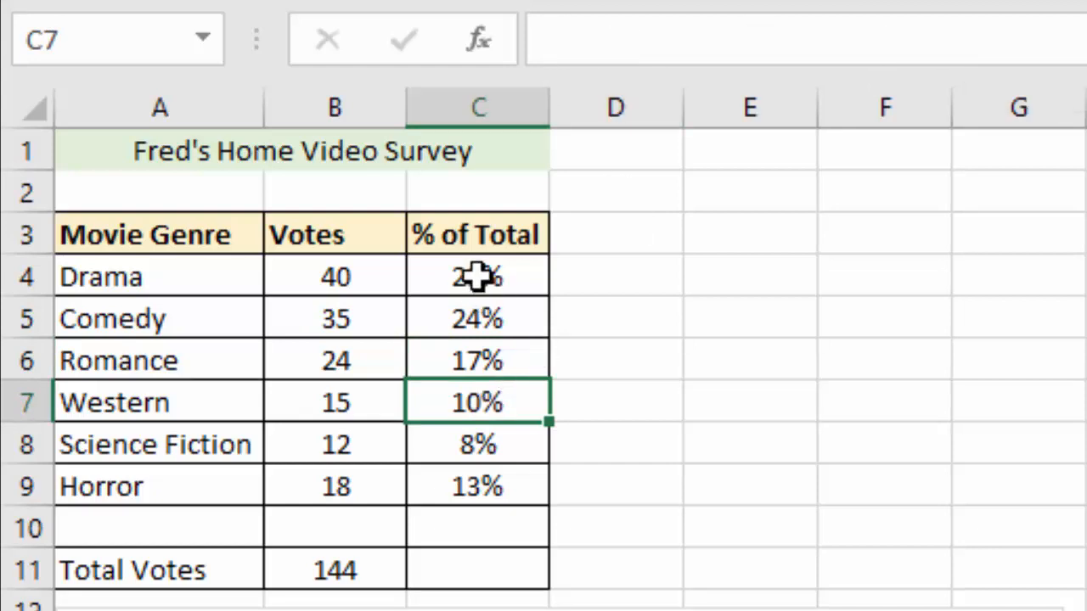
right_click(477, 277)
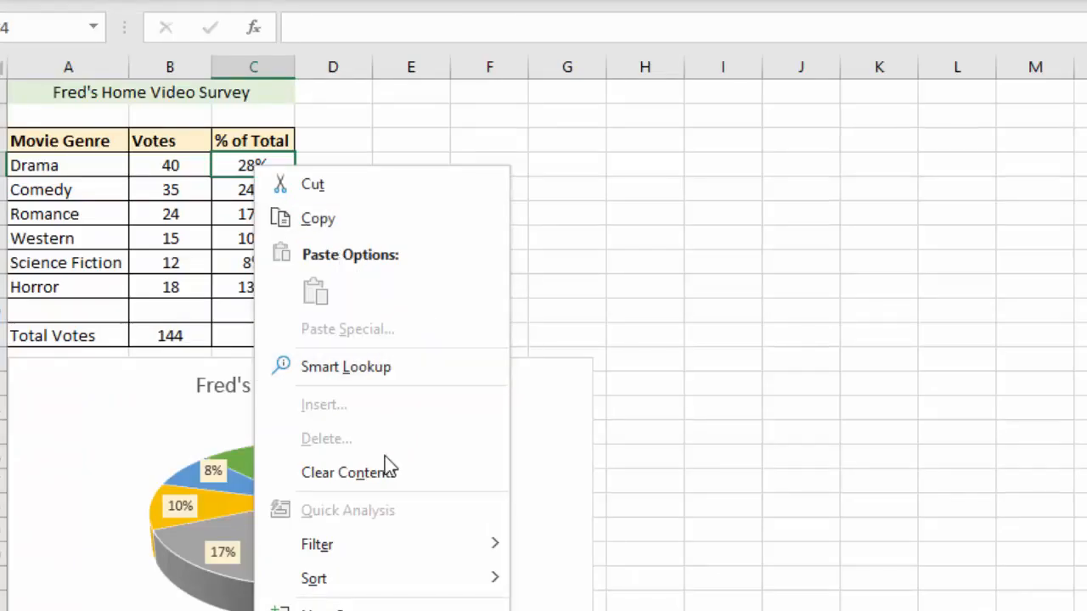
mouse_move(373, 149)
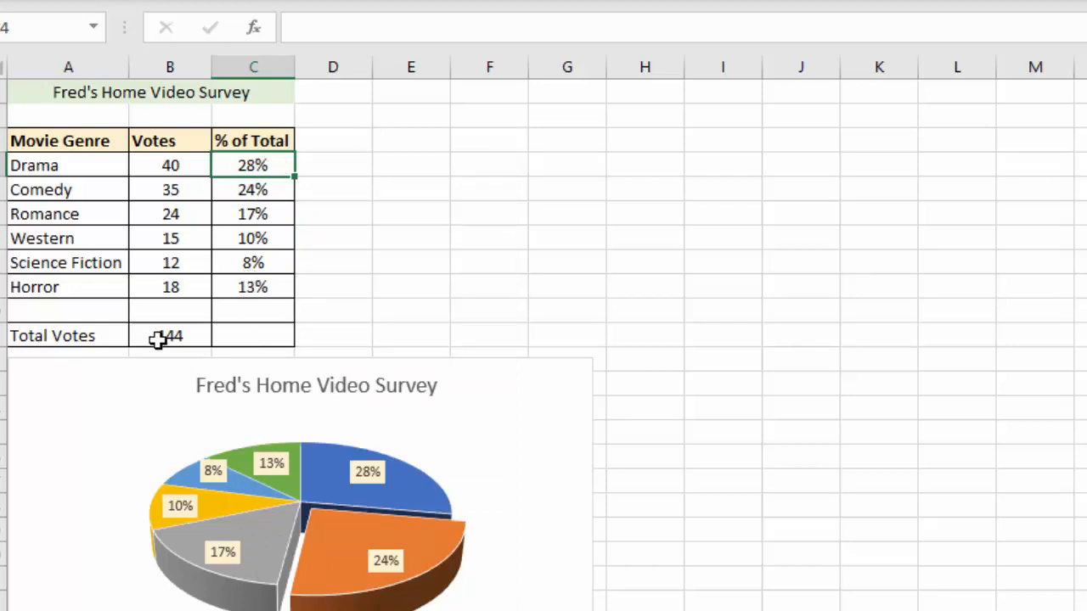
left_click(170, 336)
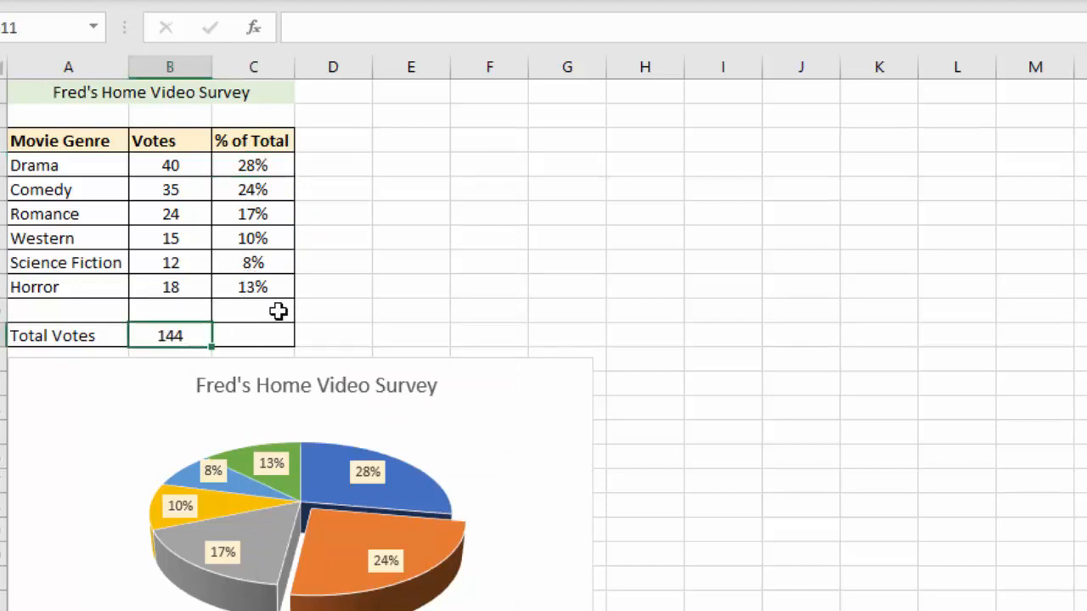